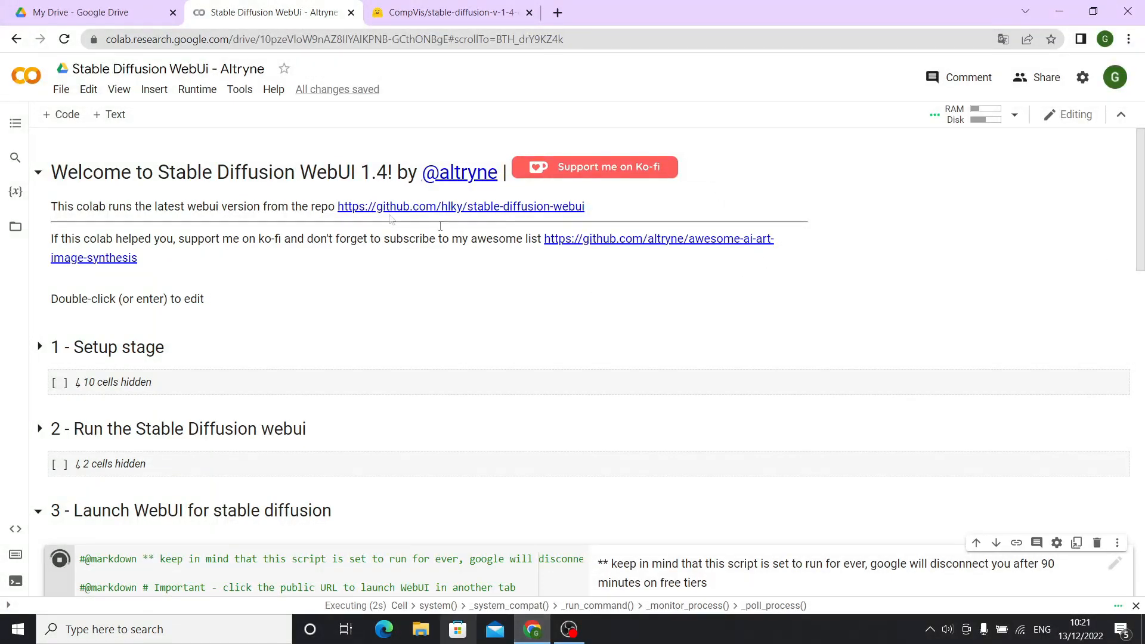
mouse_move(181, 359)
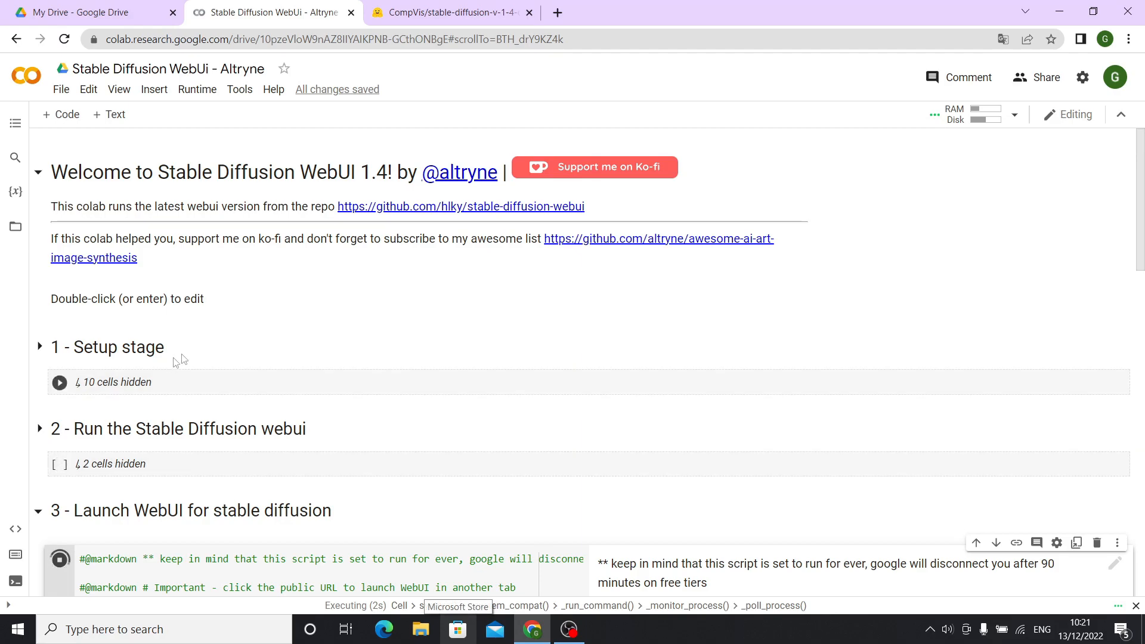
mouse_move(195, 383)
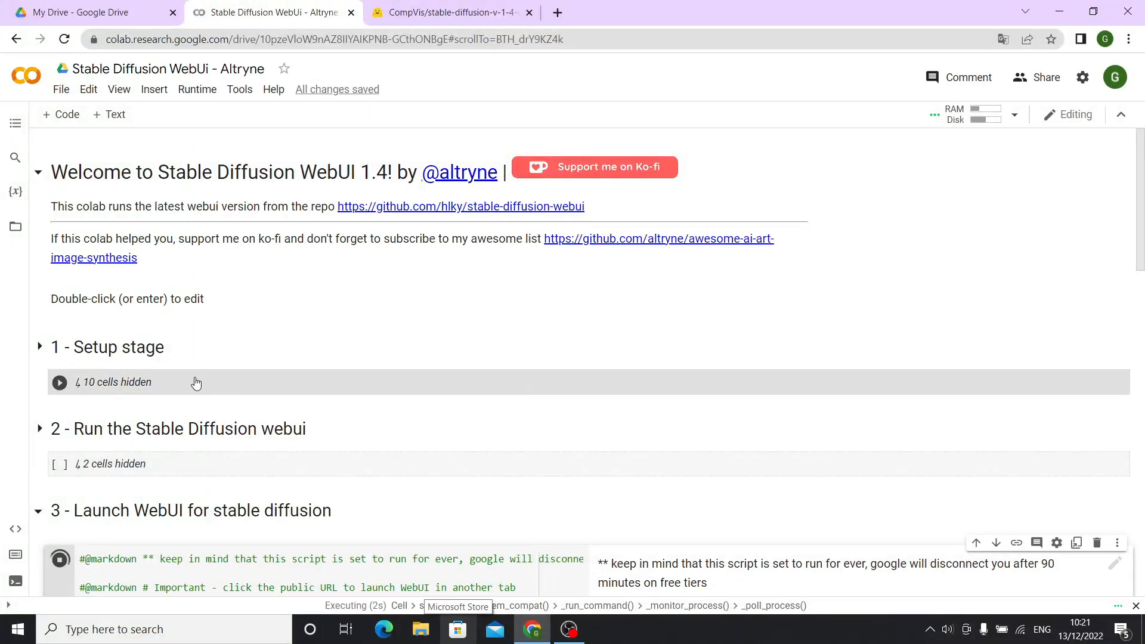
mouse_move(196, 383)
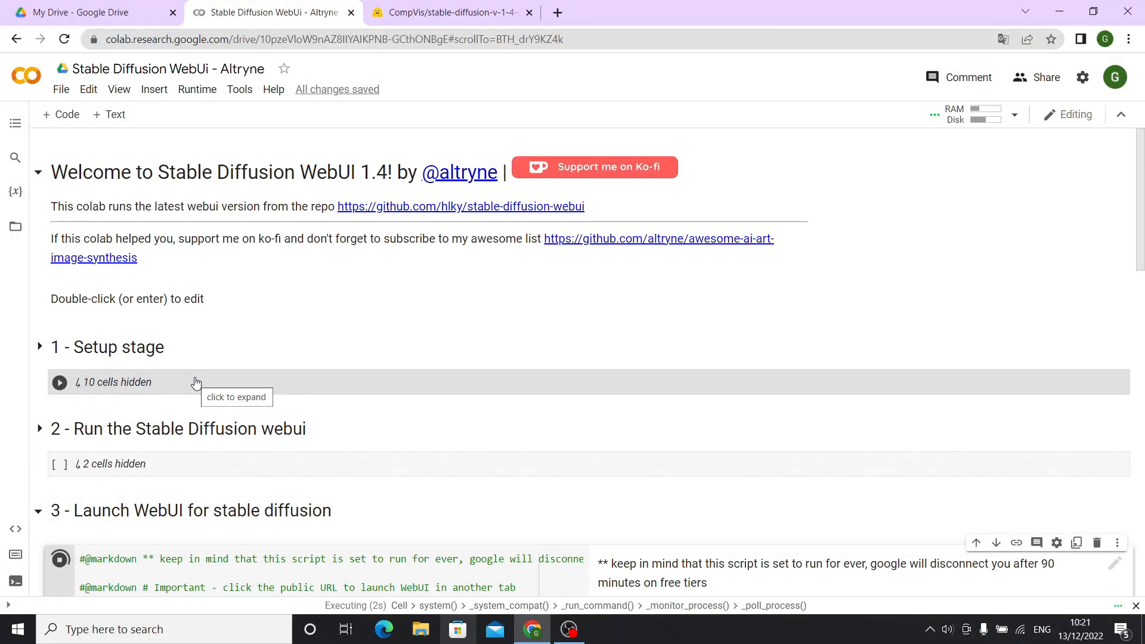
- Show the CompVis stable-diffusion-v-1-4-original model card with its weight download links
left_click(446, 13)
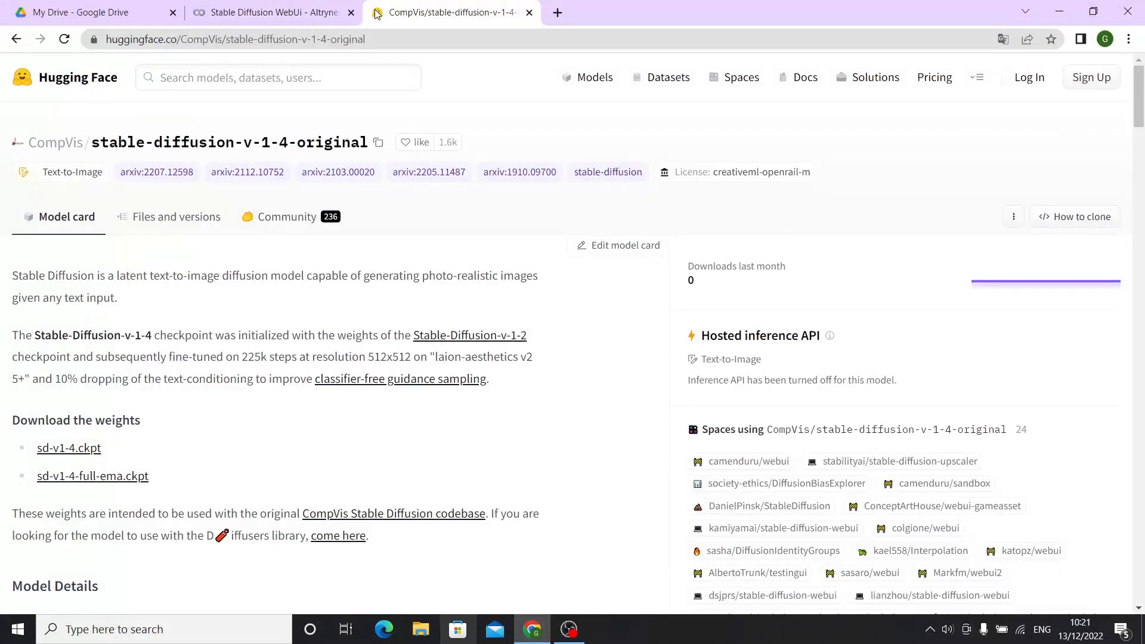
mouse_move(331, 224)
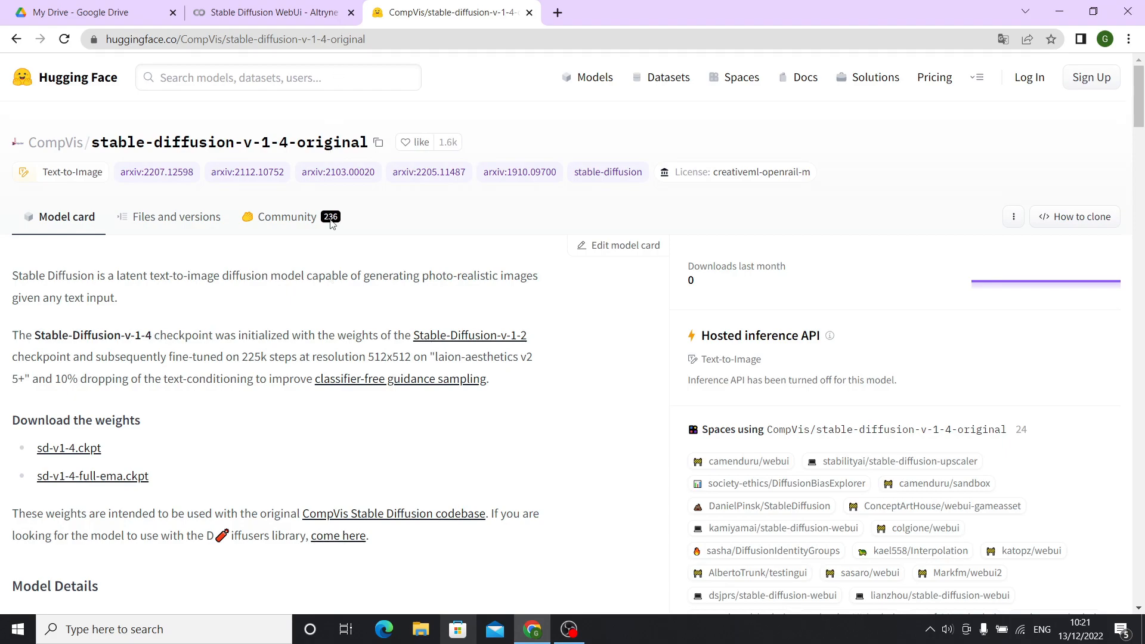
mouse_move(81, 433)
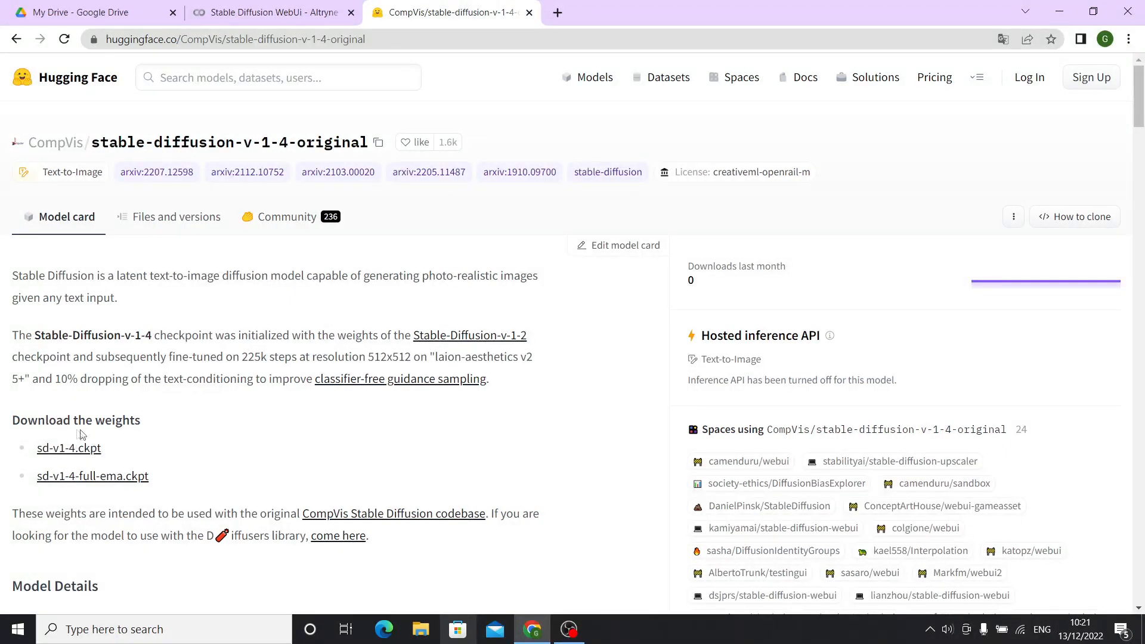
mouse_move(57, 457)
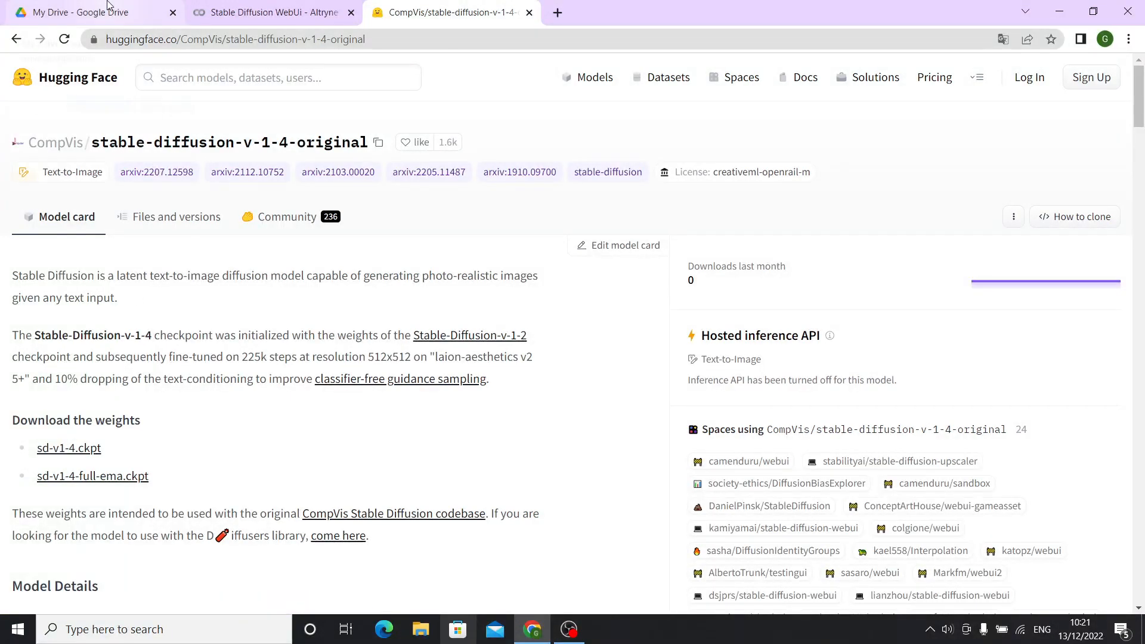
- Open the AI folder in Google Drive to find the sd-v1-4.ckpt checkpoint
left_click(88, 12)
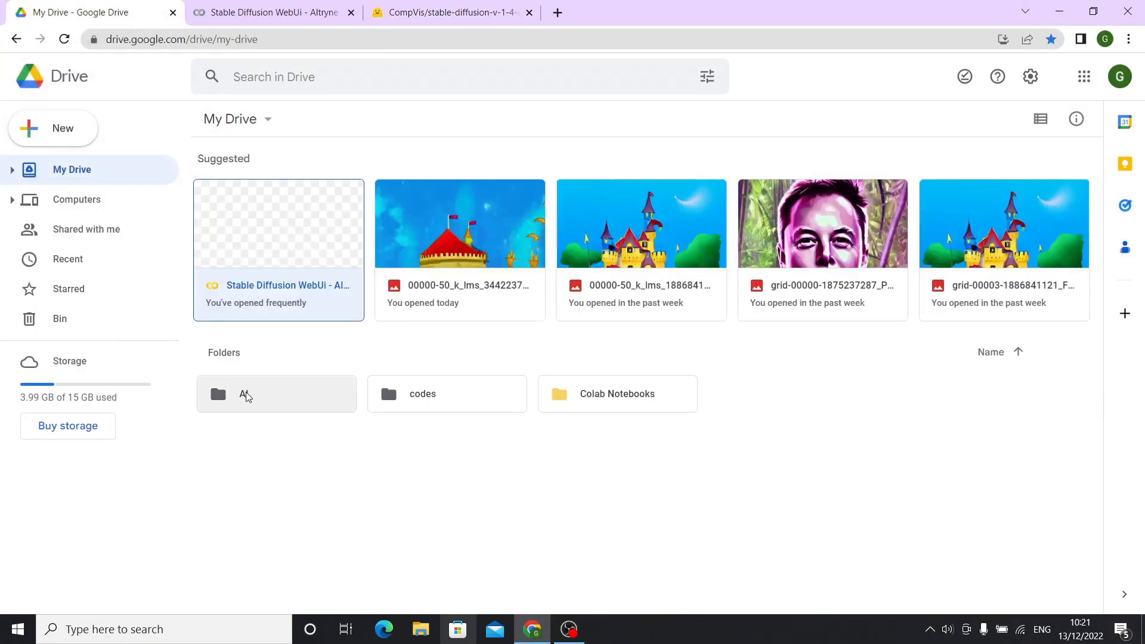
double_click(276, 394)
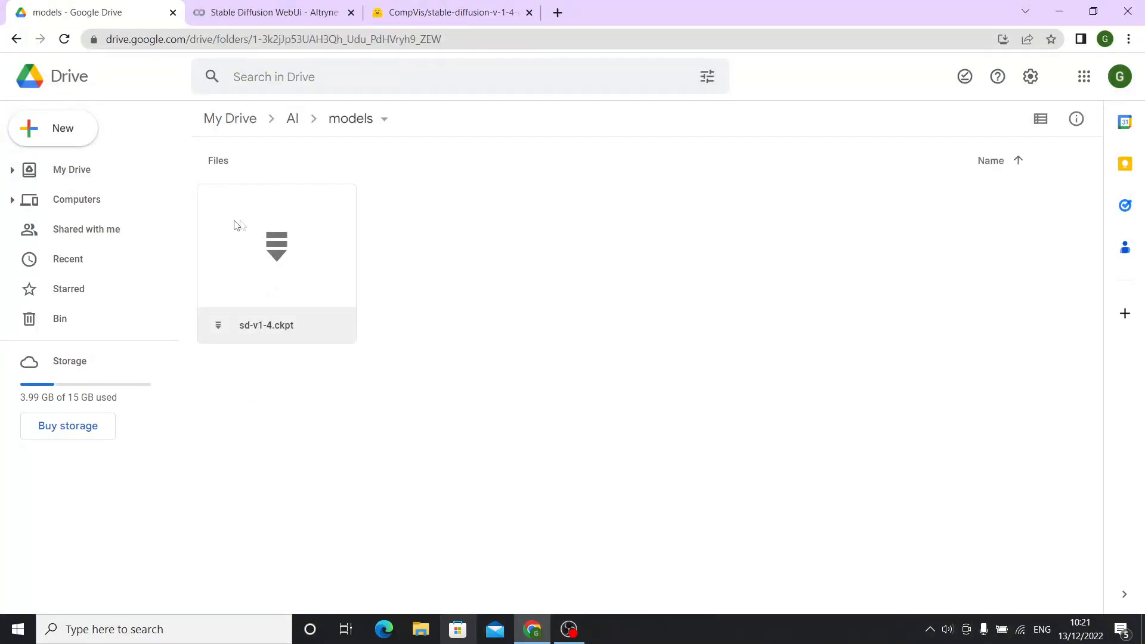
left_click(270, 12)
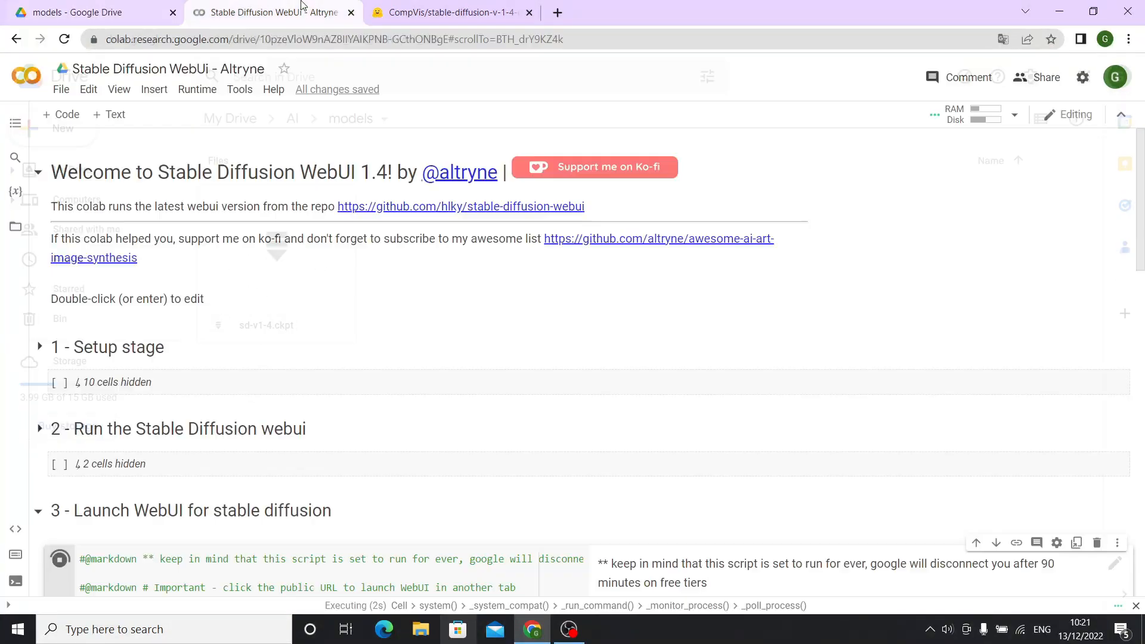
left_click(88, 13)
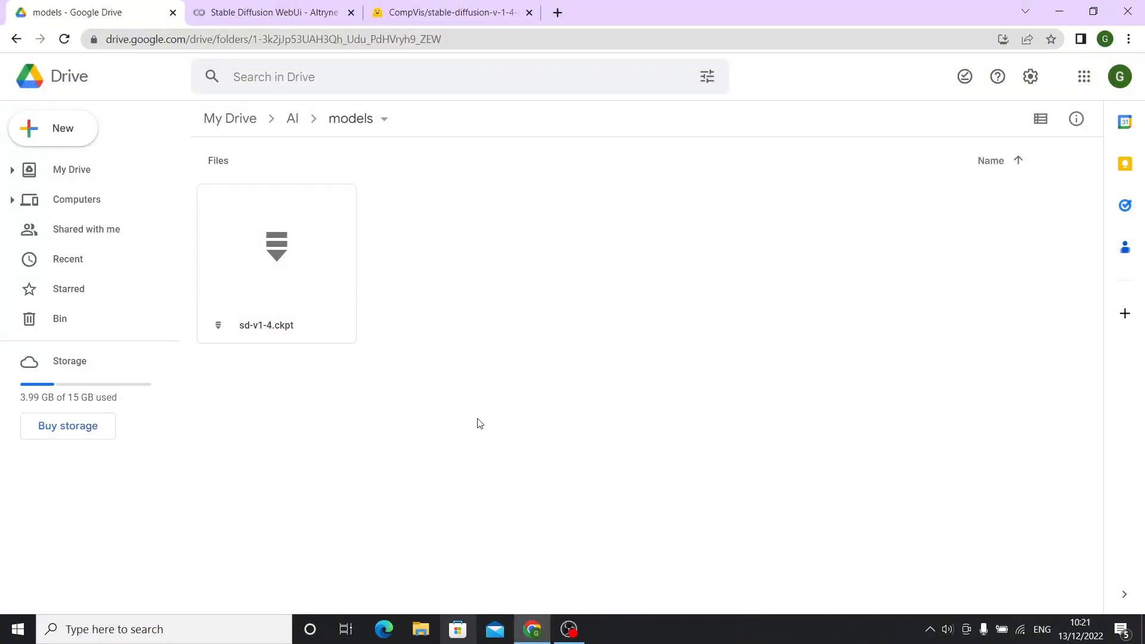
mouse_move(434, 319)
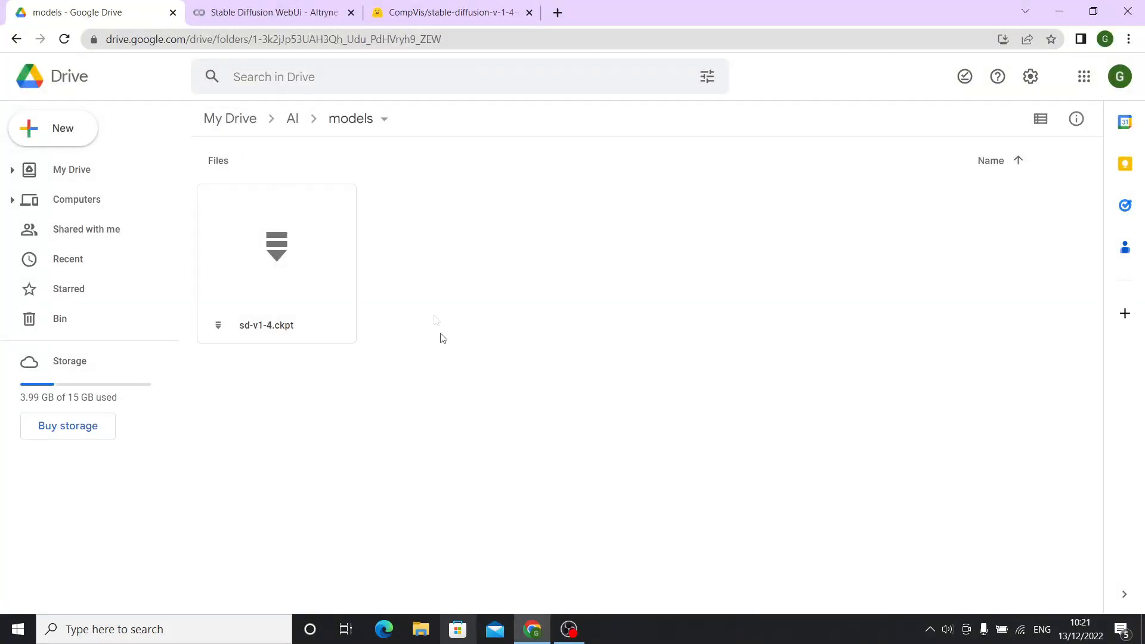
- View the Colab launch cell output ending with 'Running on public URL'
left_click(270, 12)
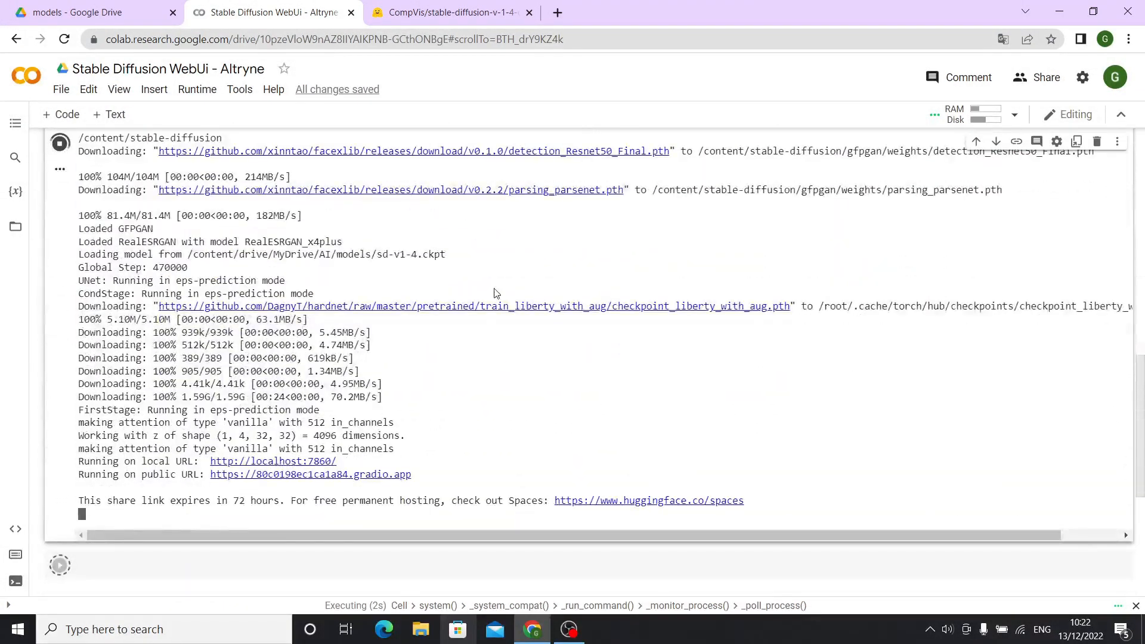
mouse_move(230, 478)
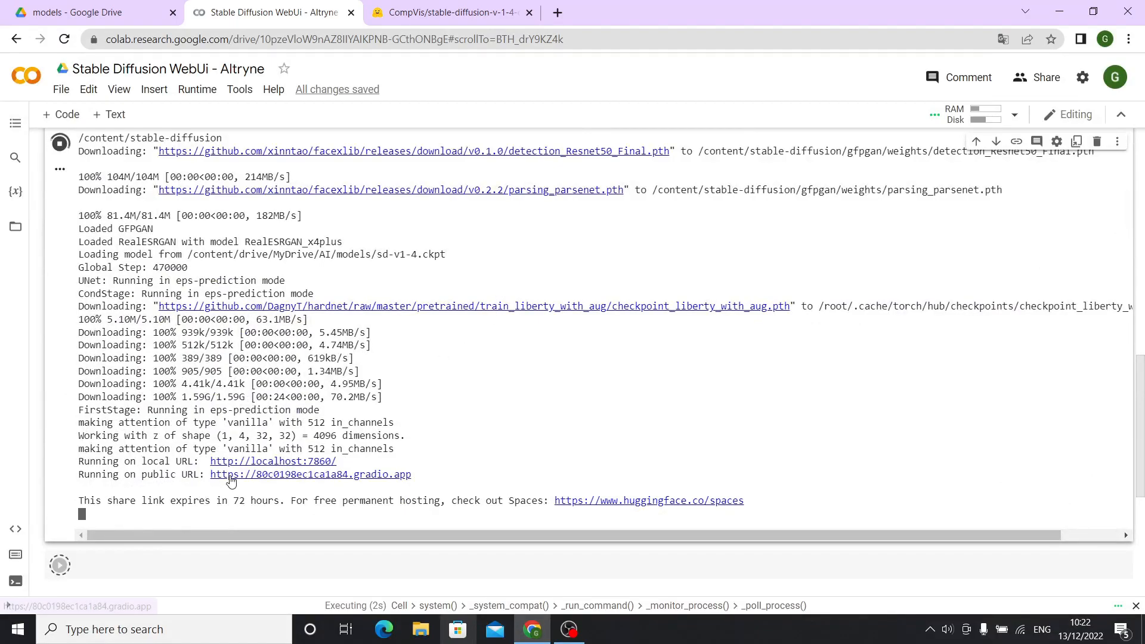
- Open the WebUI from its public gradio link and generate an image from 'Fantasy car'
left_click(309, 474)
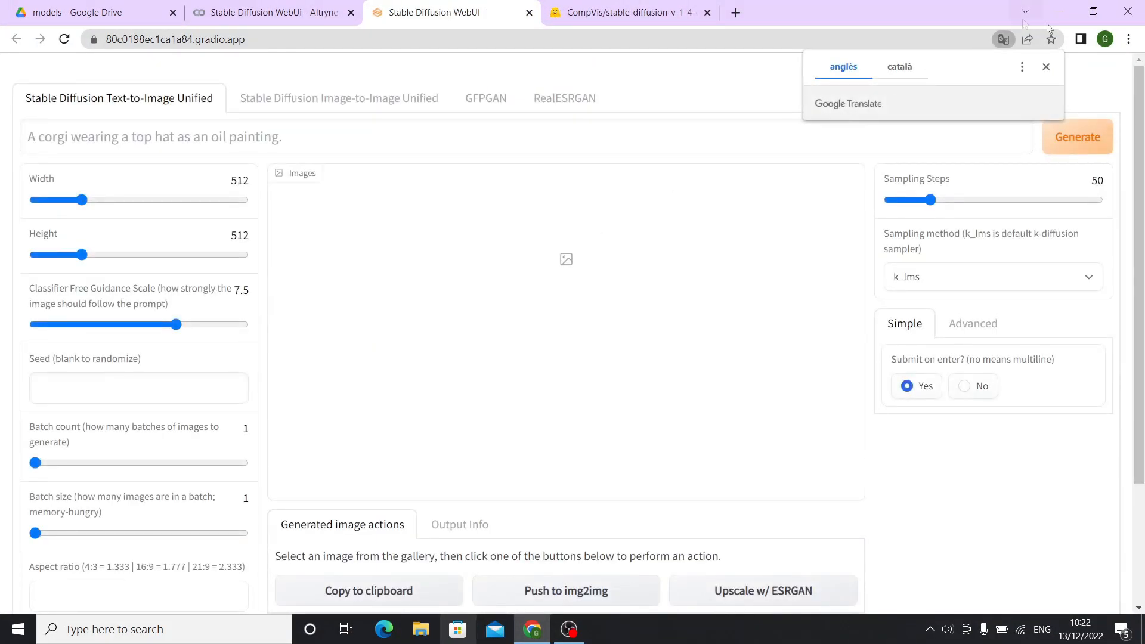
left_click(1046, 66)
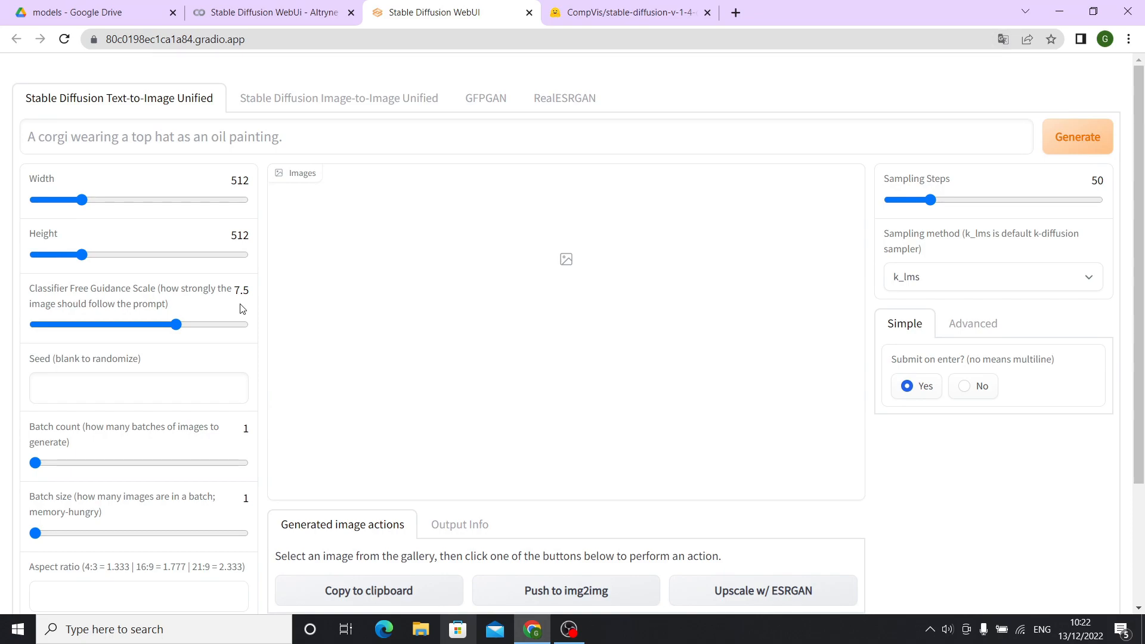
mouse_move(104, 80)
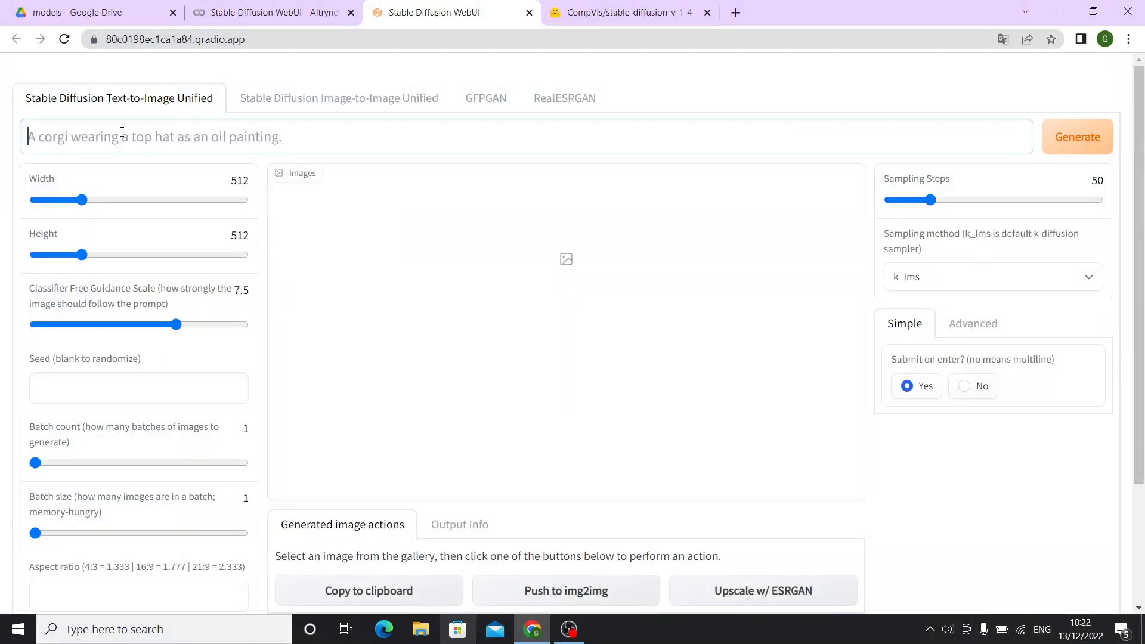
type("Fan")
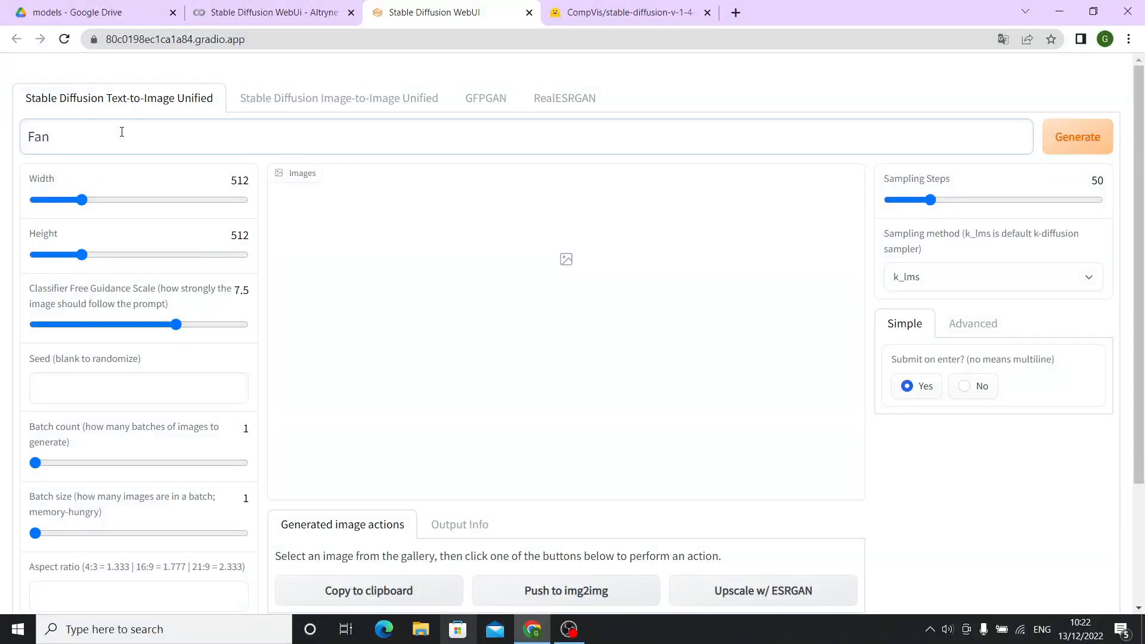
type("Fantasy")
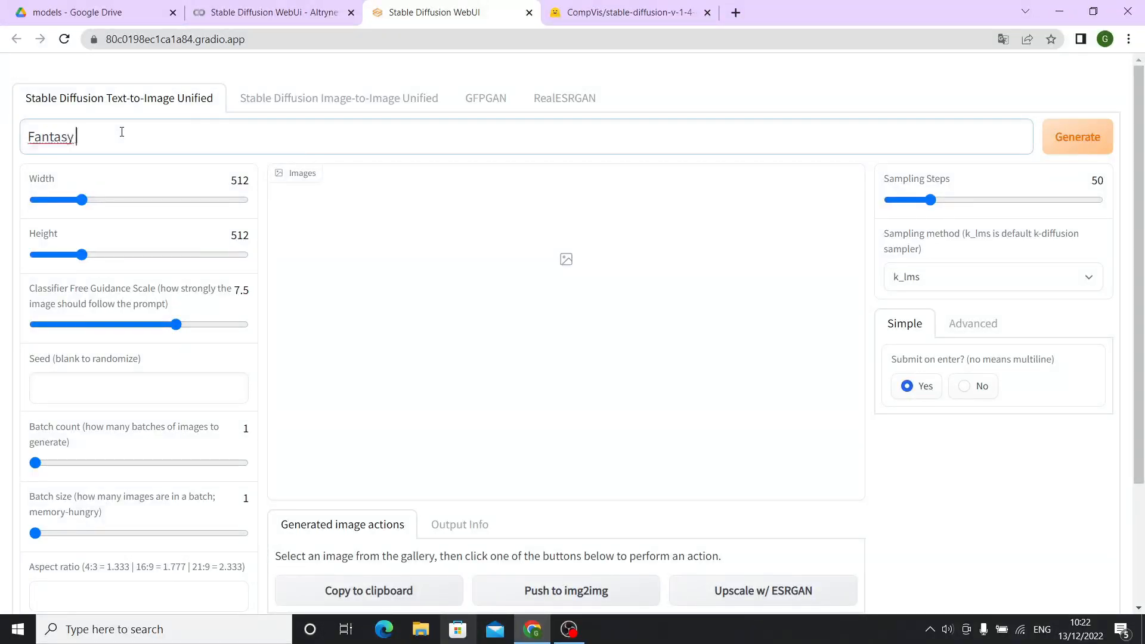
type("car")
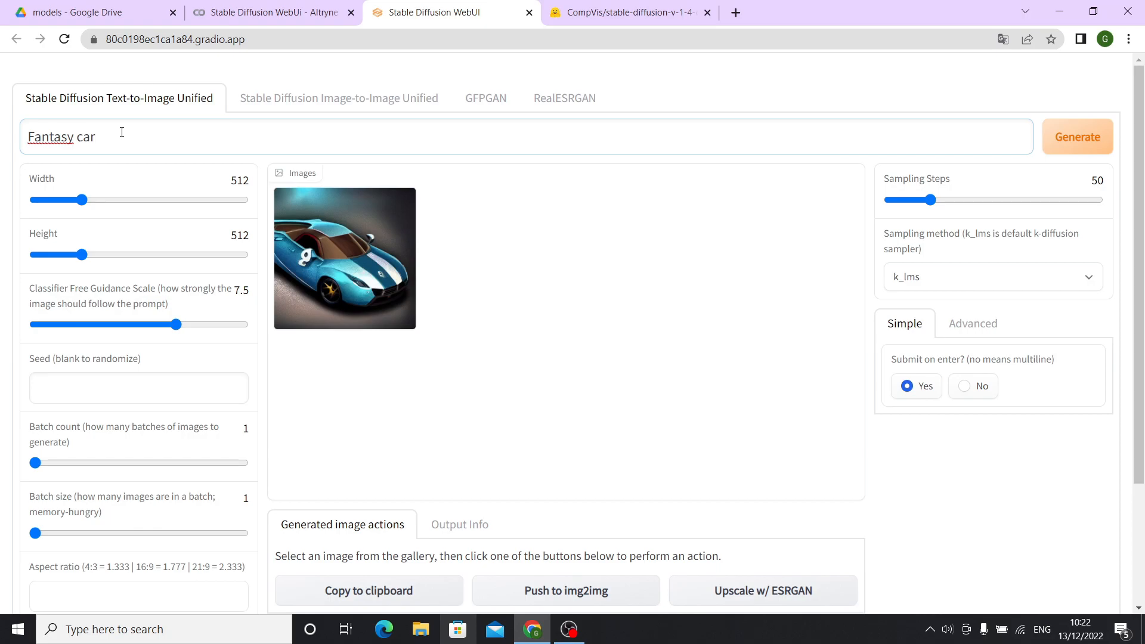
- Enlarge the car result, add ', digitia' to the prompt, and switch to image-to-image
left_click(344, 257)
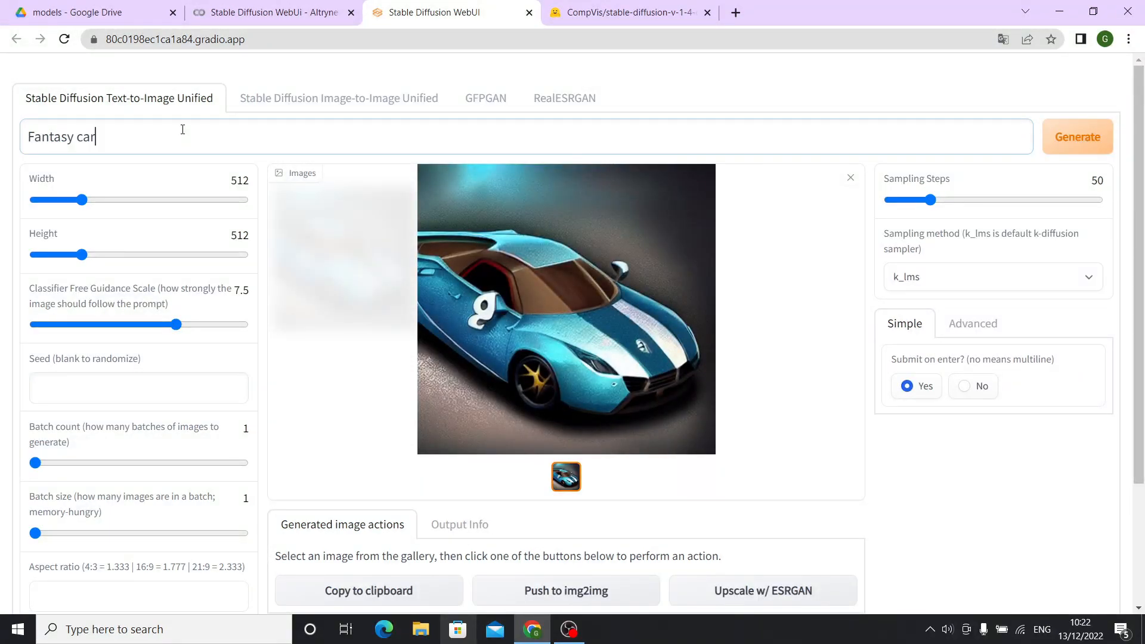
type(", digitial art")
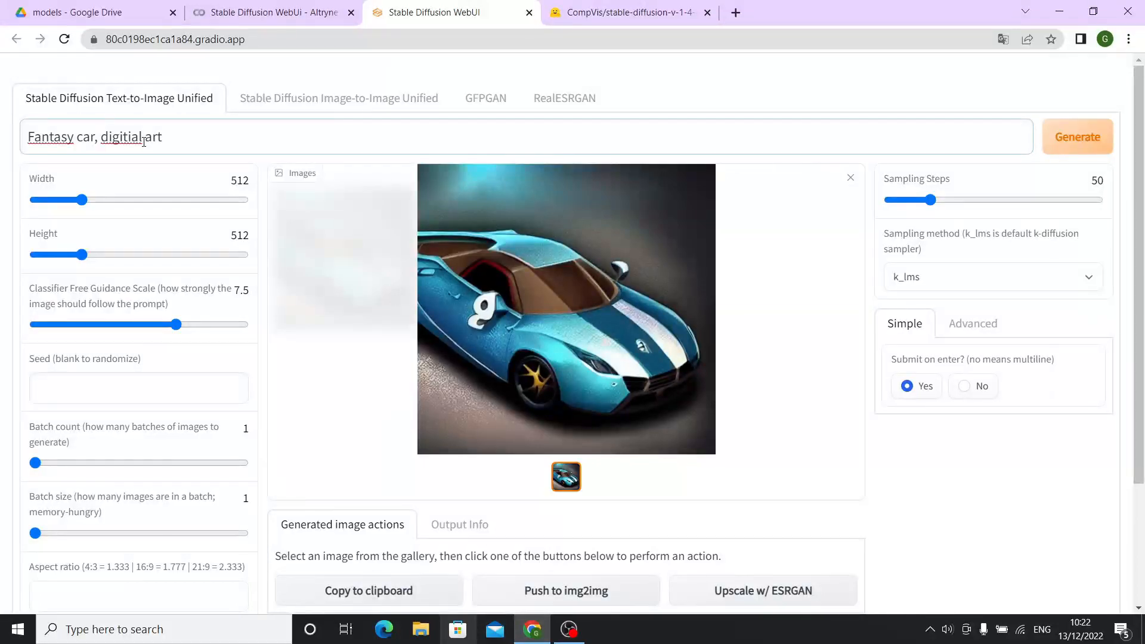
left_click(338, 97)
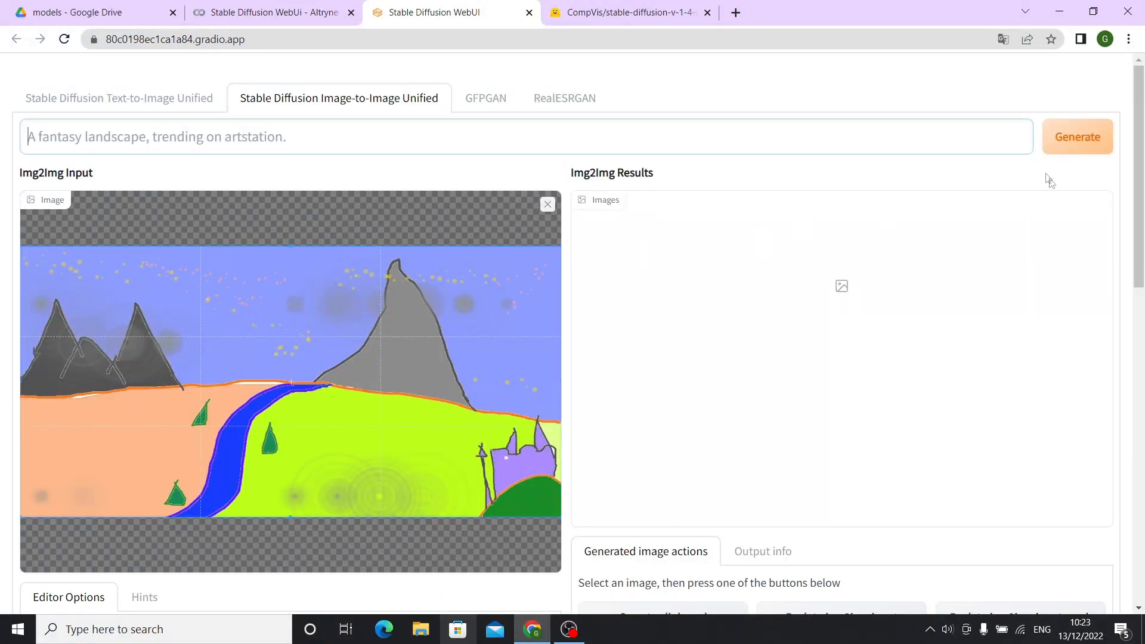
- Generate from the landscape drawing and read the AssertionError traceback in Colab
left_click(1077, 137)
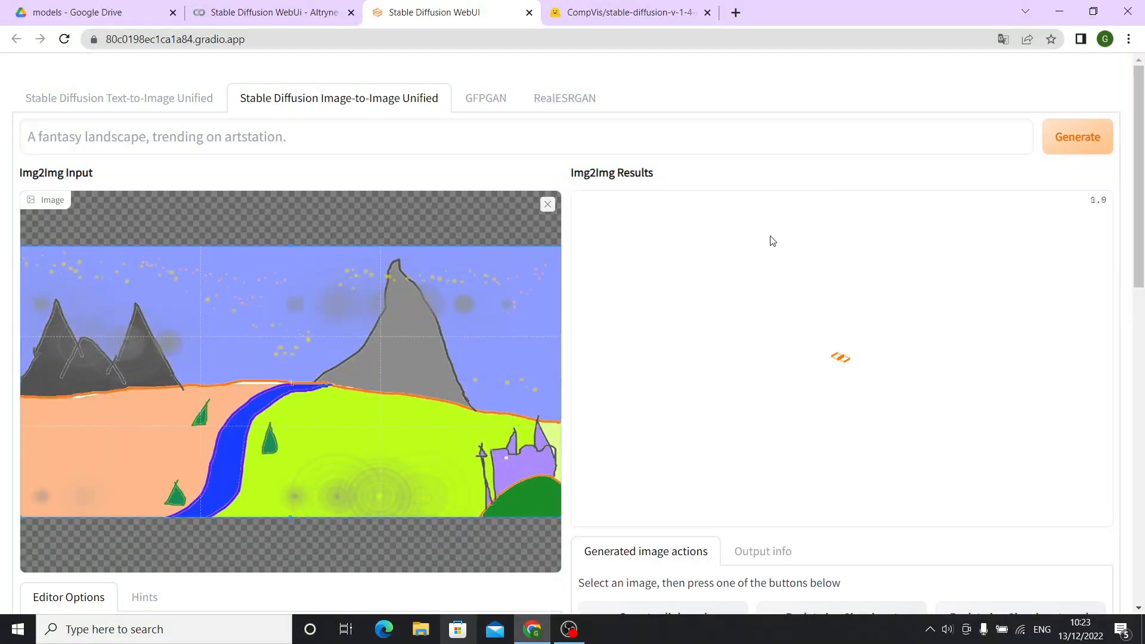
scroll("down", 3)
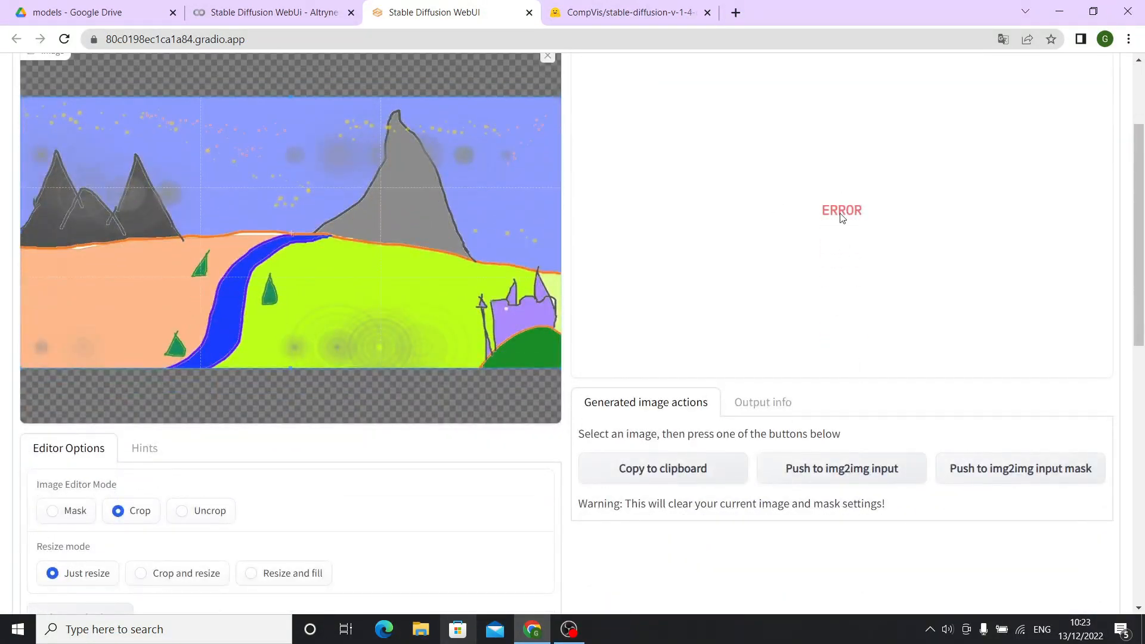
left_click(270, 13)
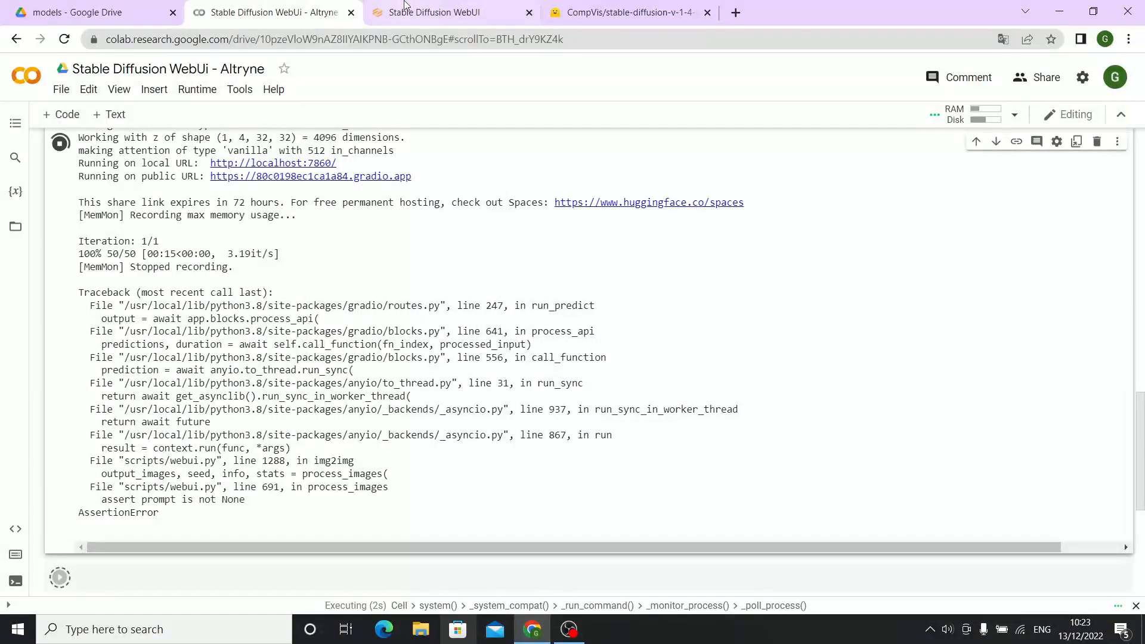
- Return to img2img, type 'tasy', and confirm the 512×512 Width and Height
left_click(433, 12)
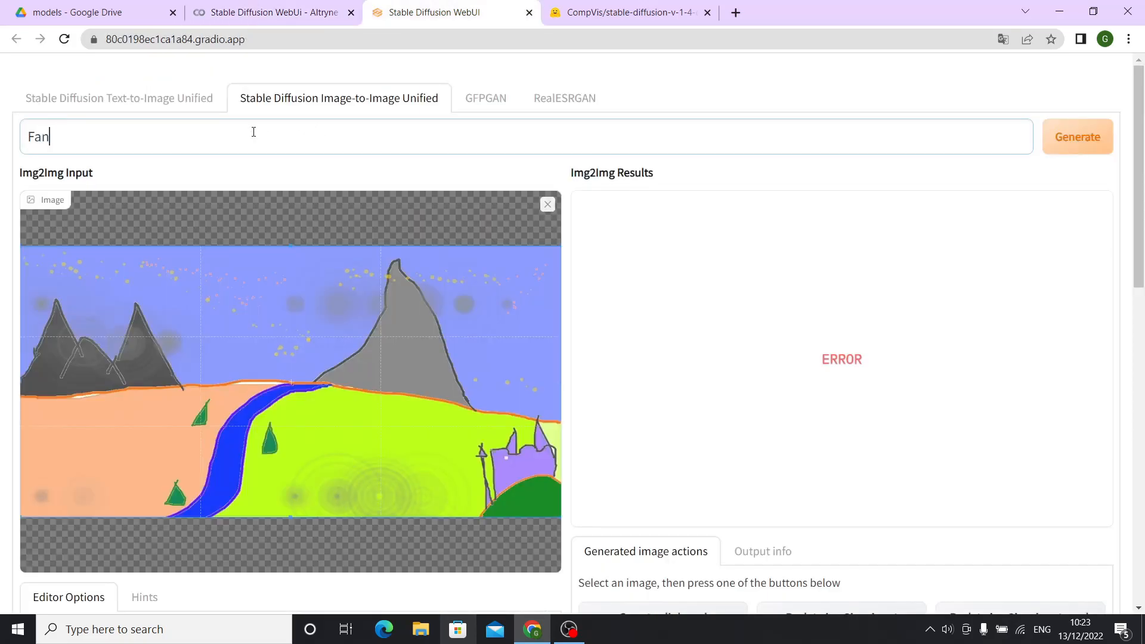
type("tasy")
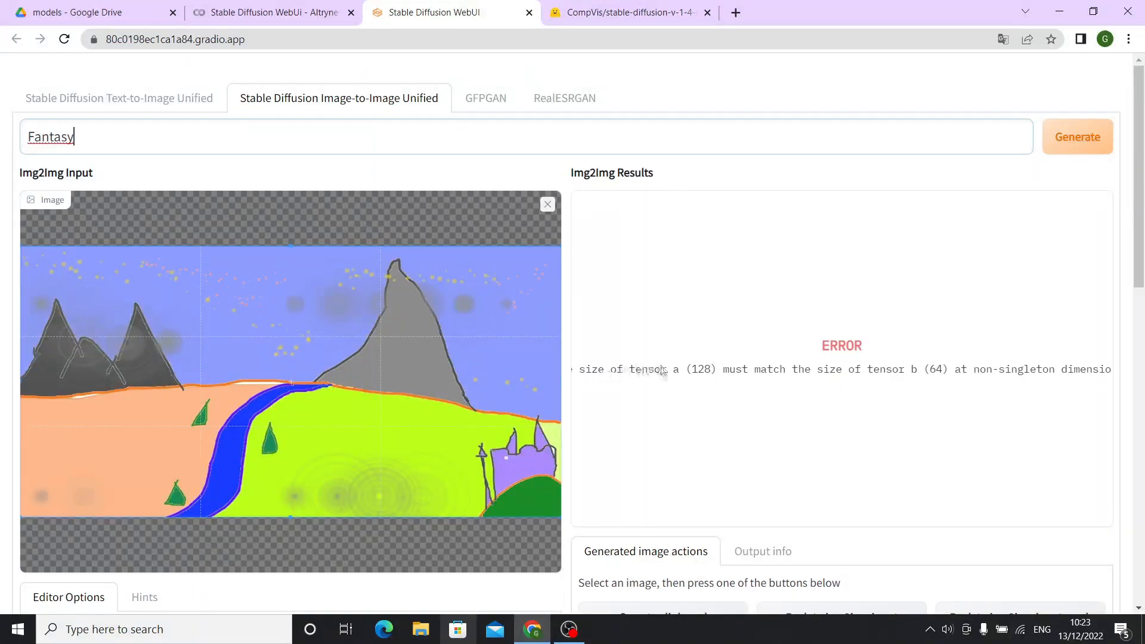
mouse_move(872, 326)
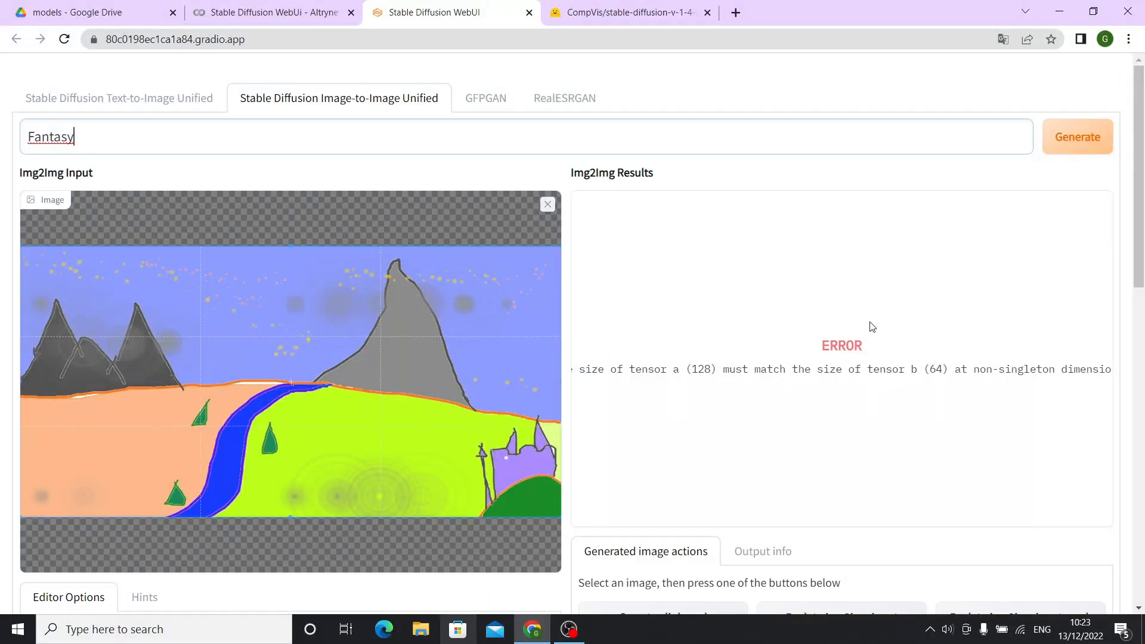
mouse_move(685, 283)
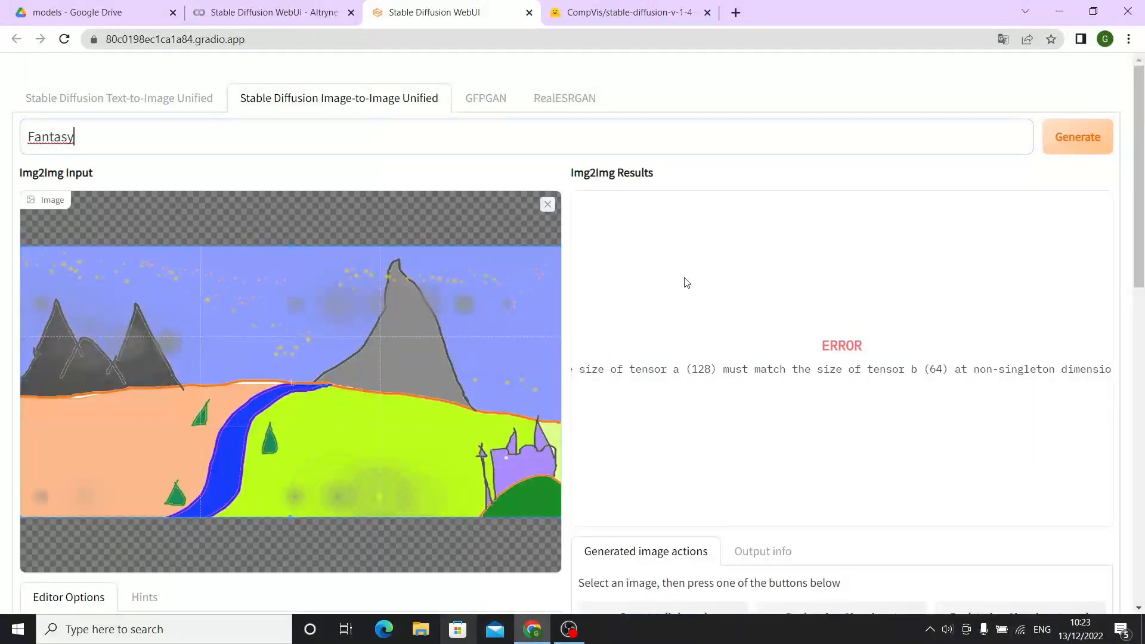
scroll("down", 3)
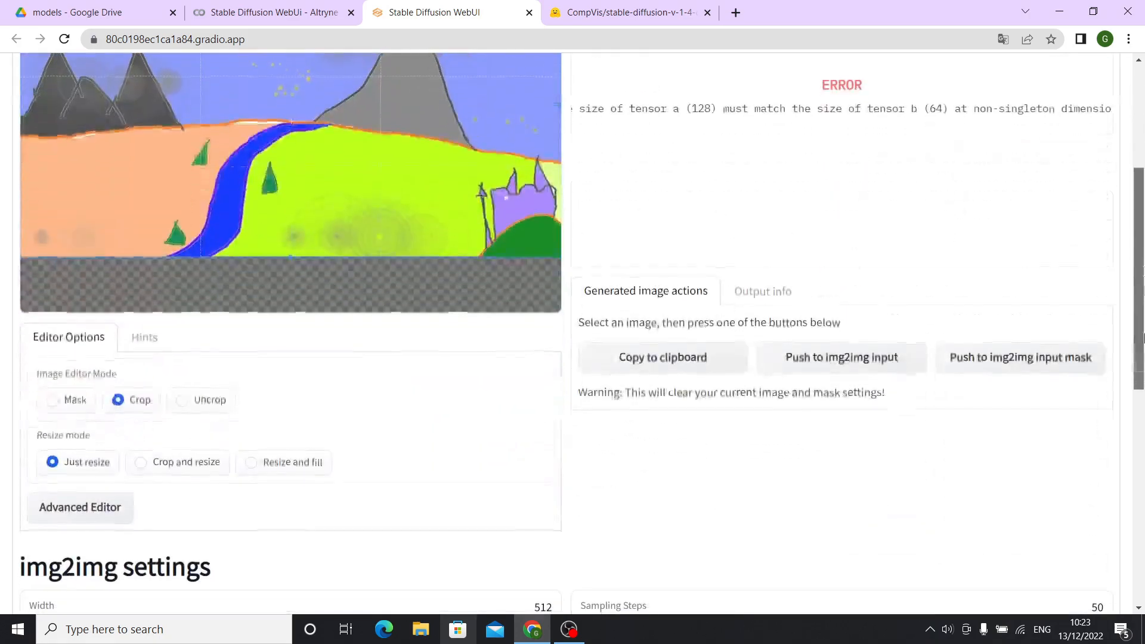
scroll("down", 3)
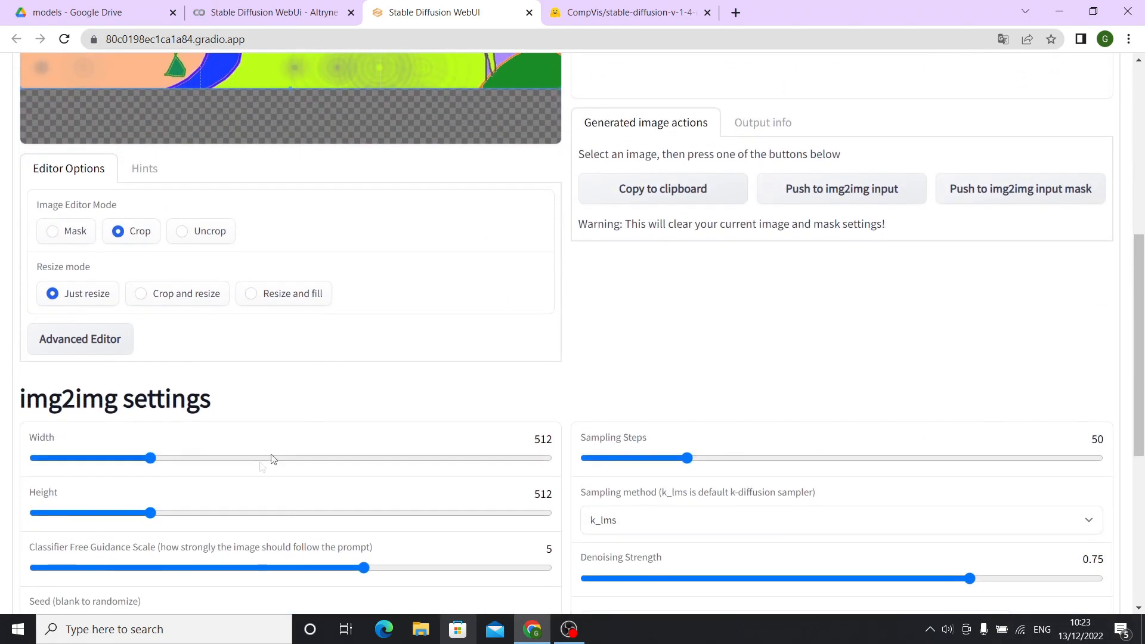
mouse_move(530, 435)
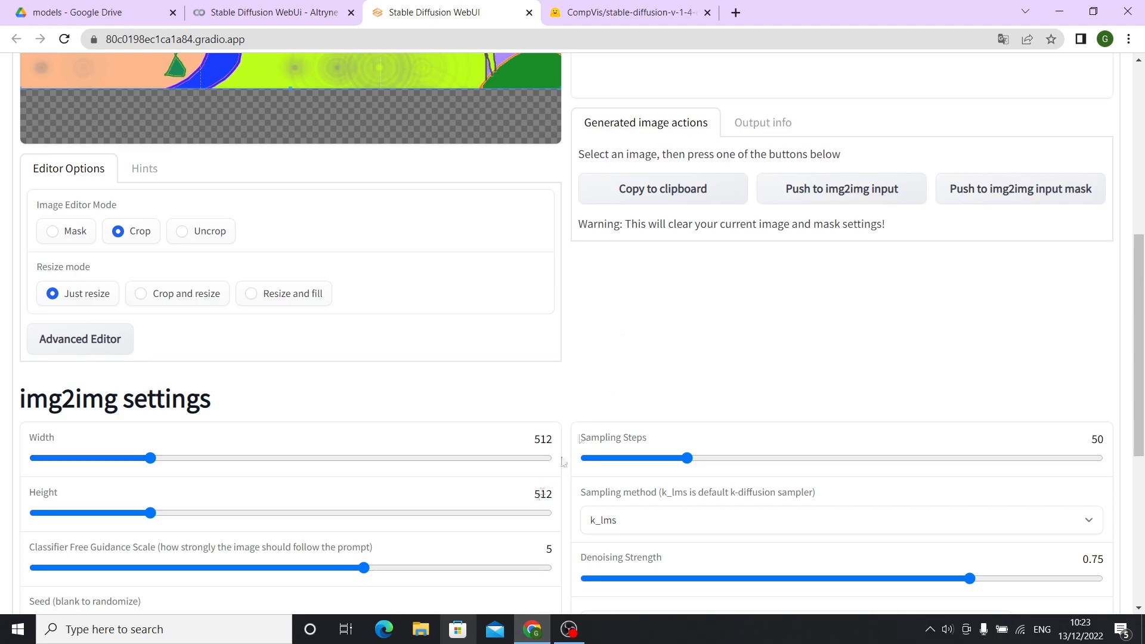
scroll("up", 3)
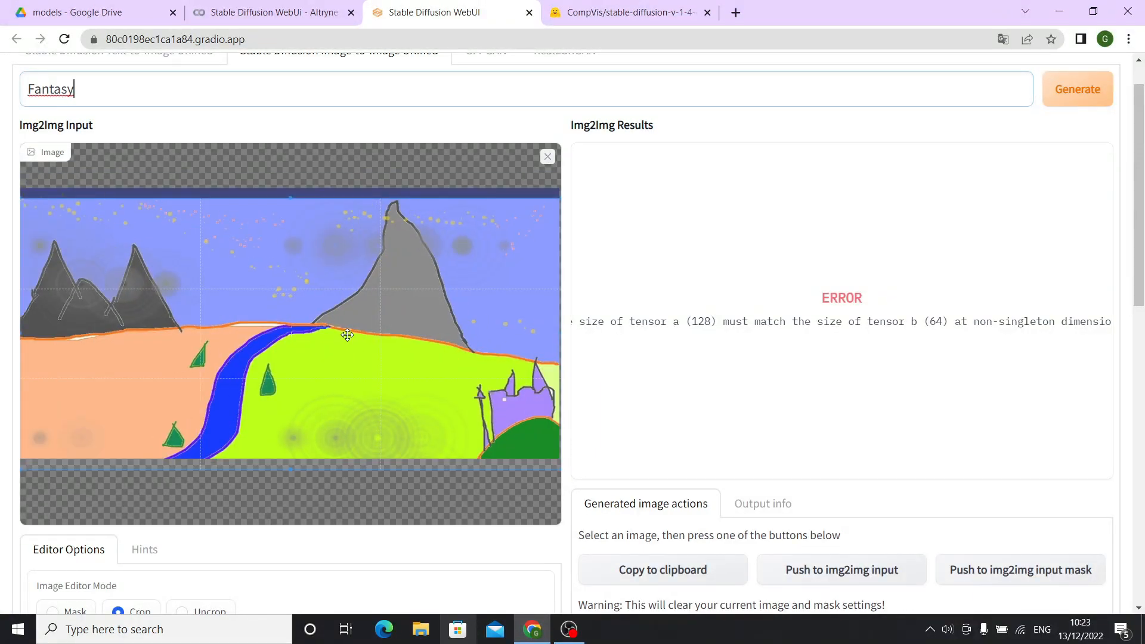
scroll("down", 3)
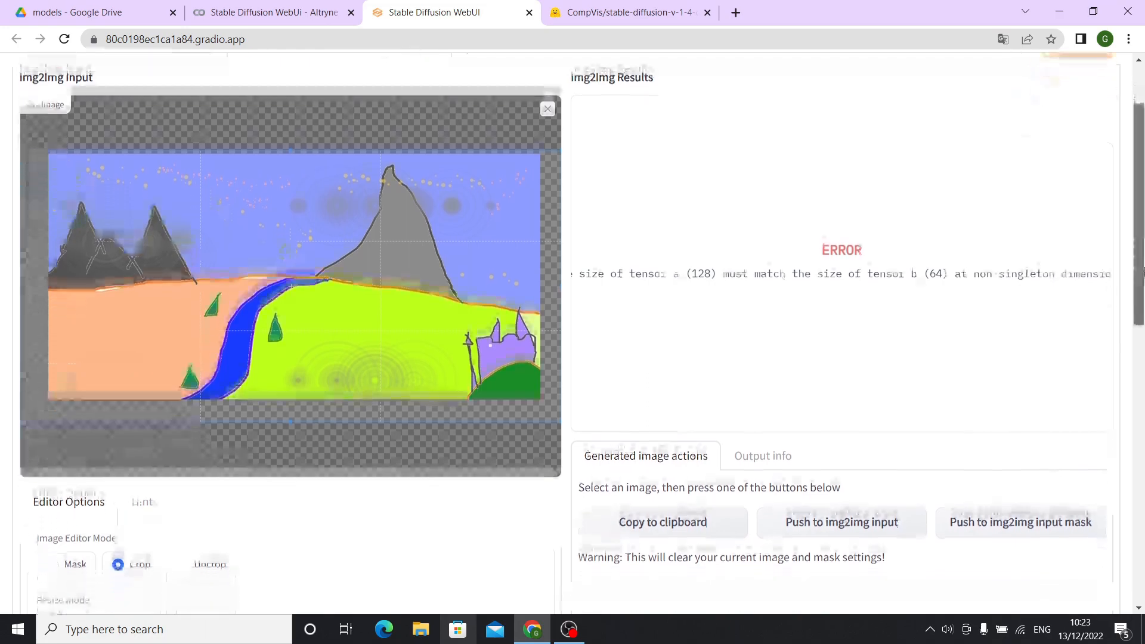
scroll("down", 3)
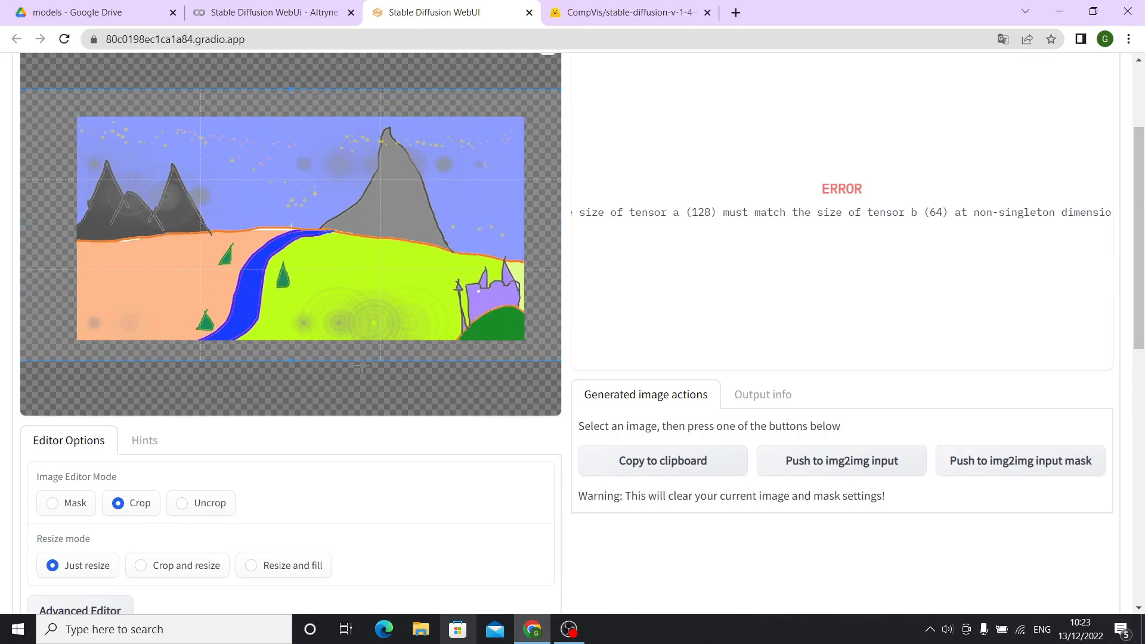
scroll("down", 3)
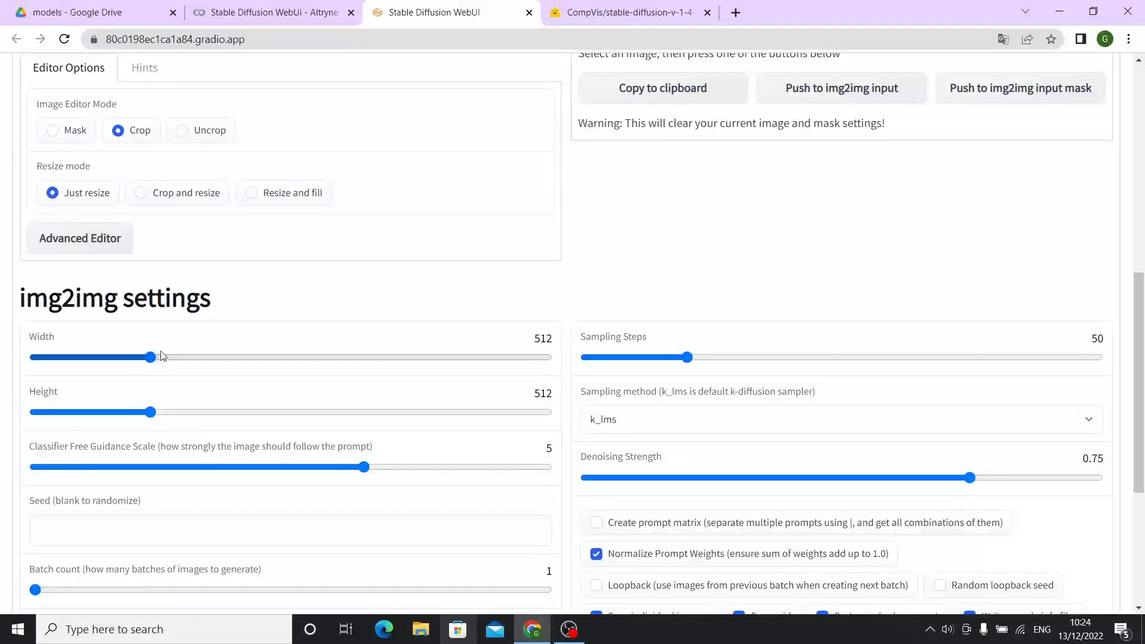
mouse_move(396, 501)
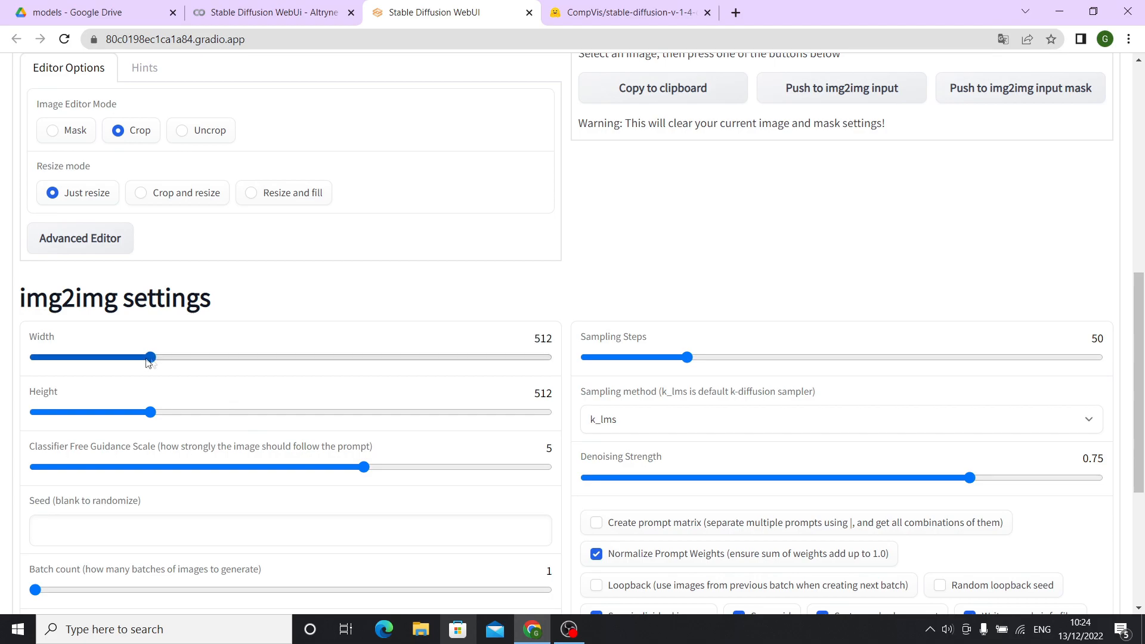
mouse_move(228, 298)
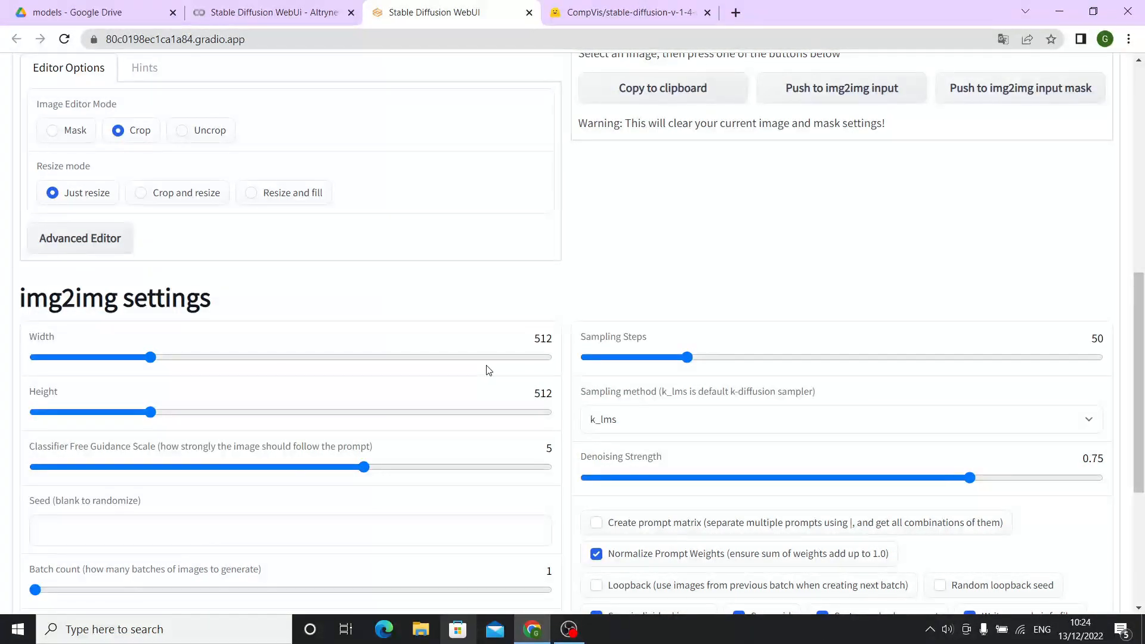
mouse_move(336, 434)
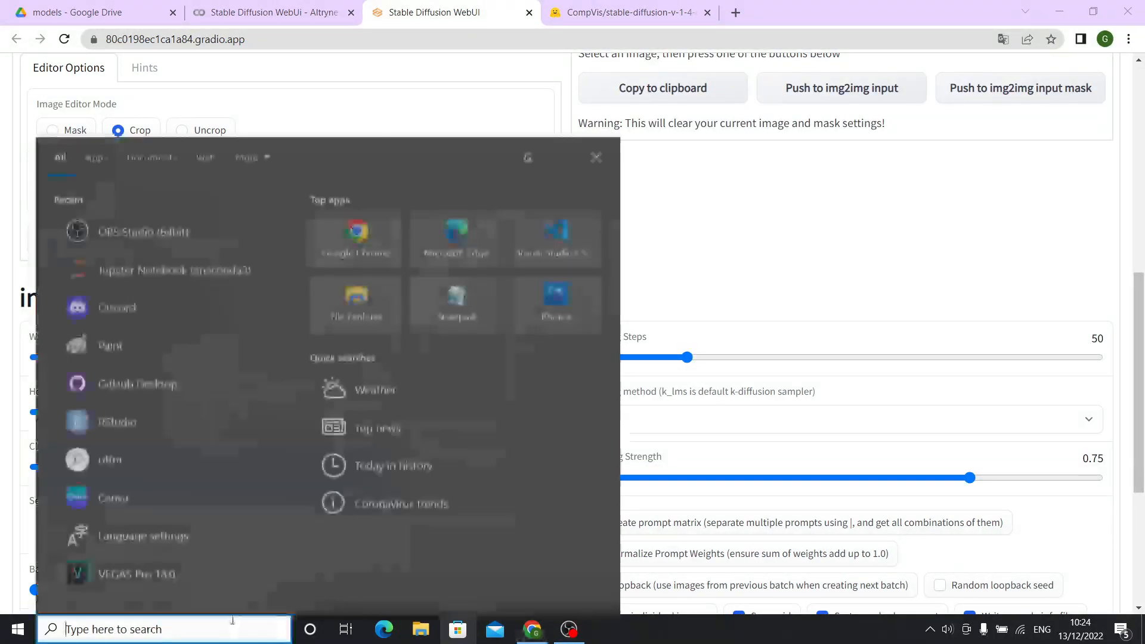
- Launch Paint with a blank canvas and show its File menu
left_click(110, 345)
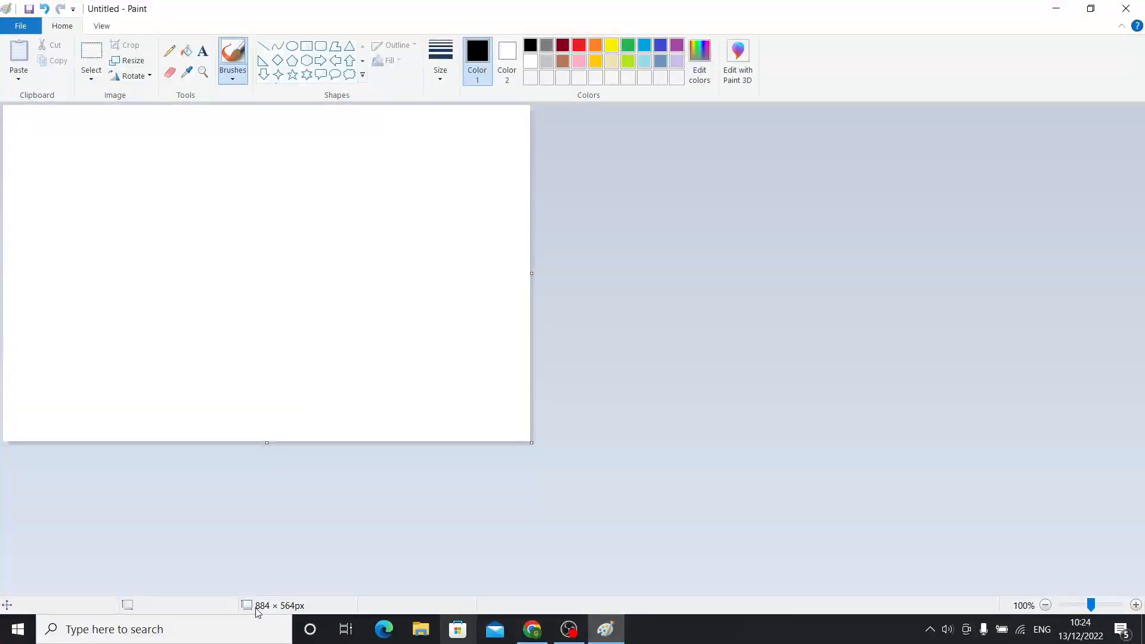
mouse_move(286, 520)
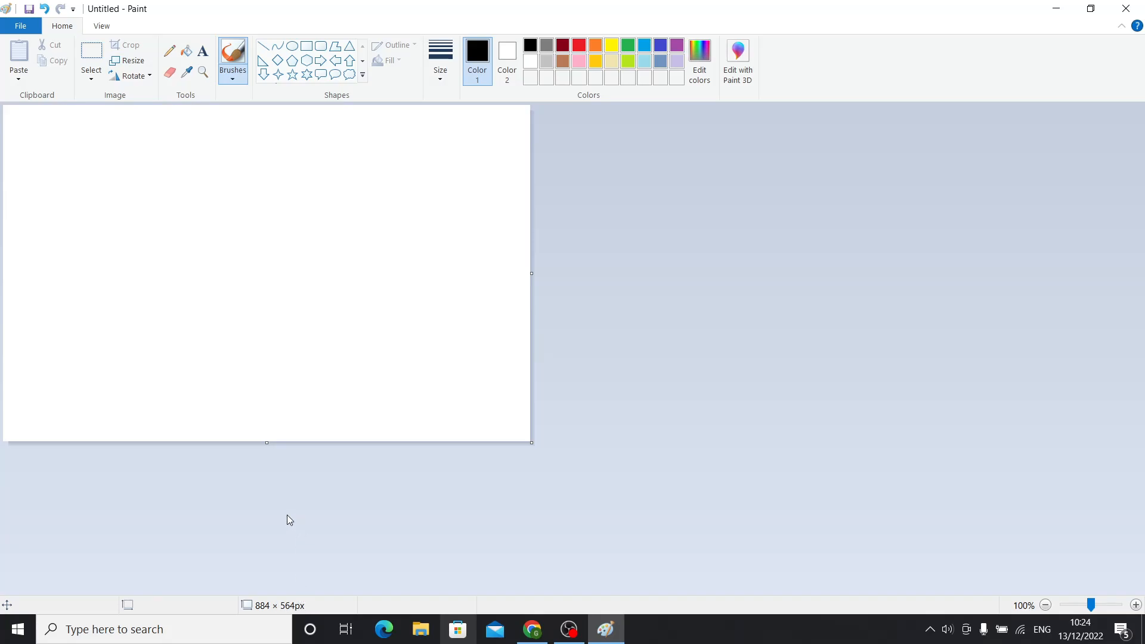
mouse_move(232, 53)
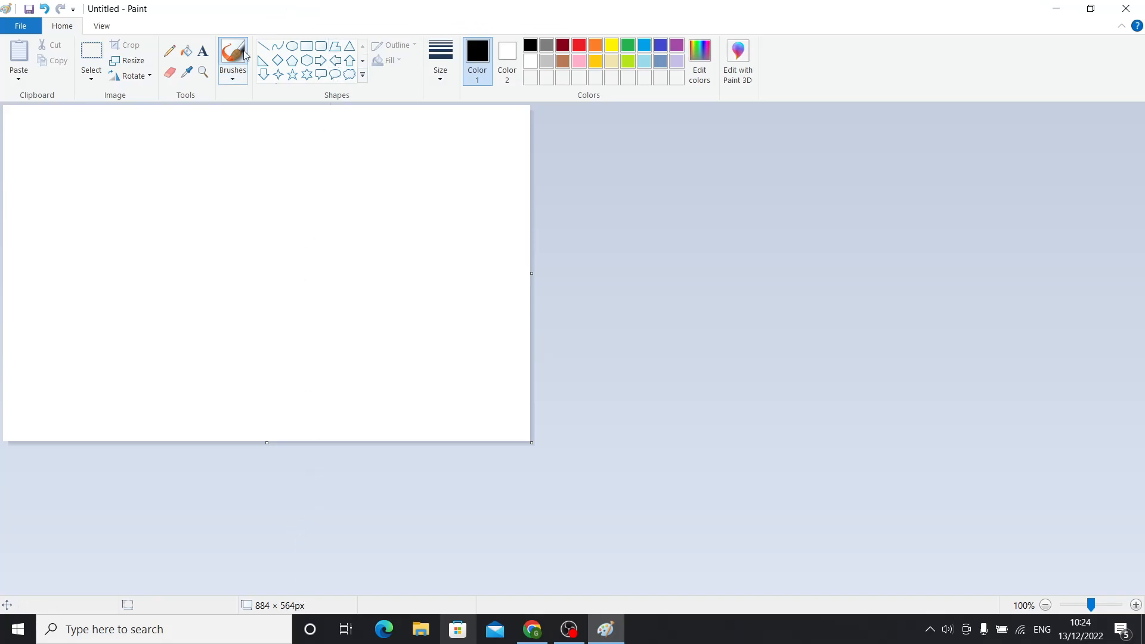
left_click(20, 26)
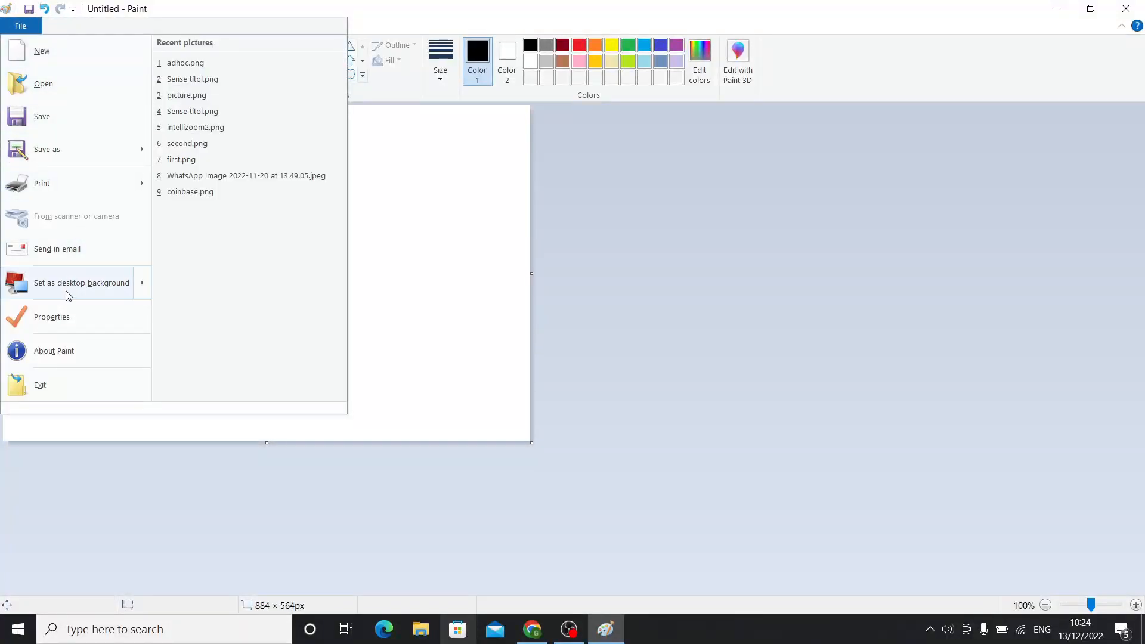
- Set the canvas size to 512×512 pixels in Image Properties
left_click(51, 316)
type("512")
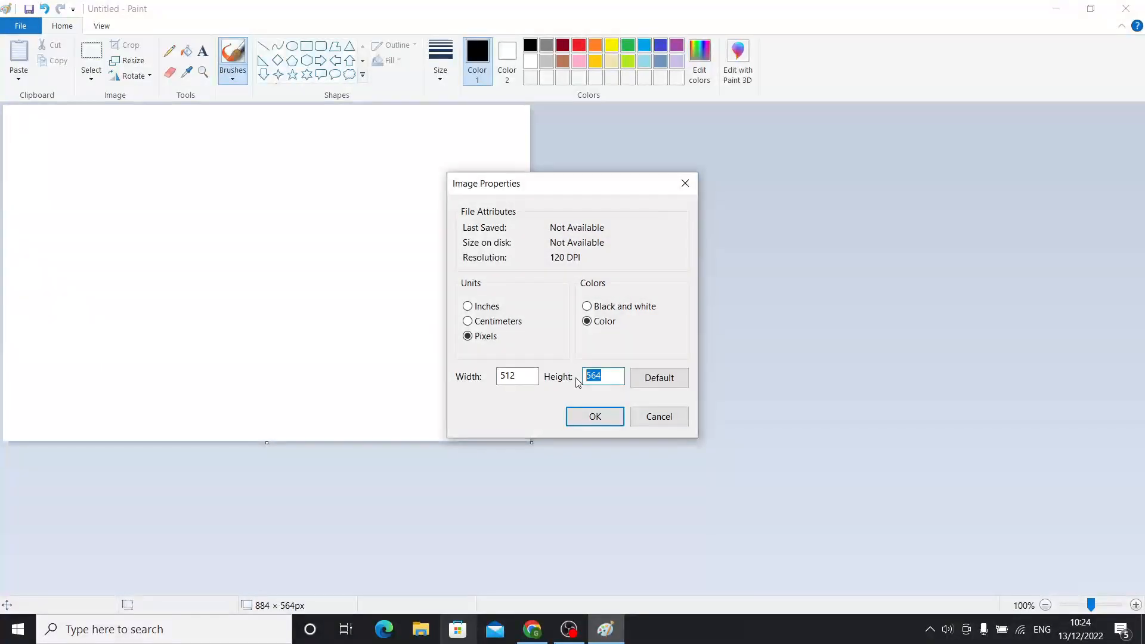
left_click(595, 416)
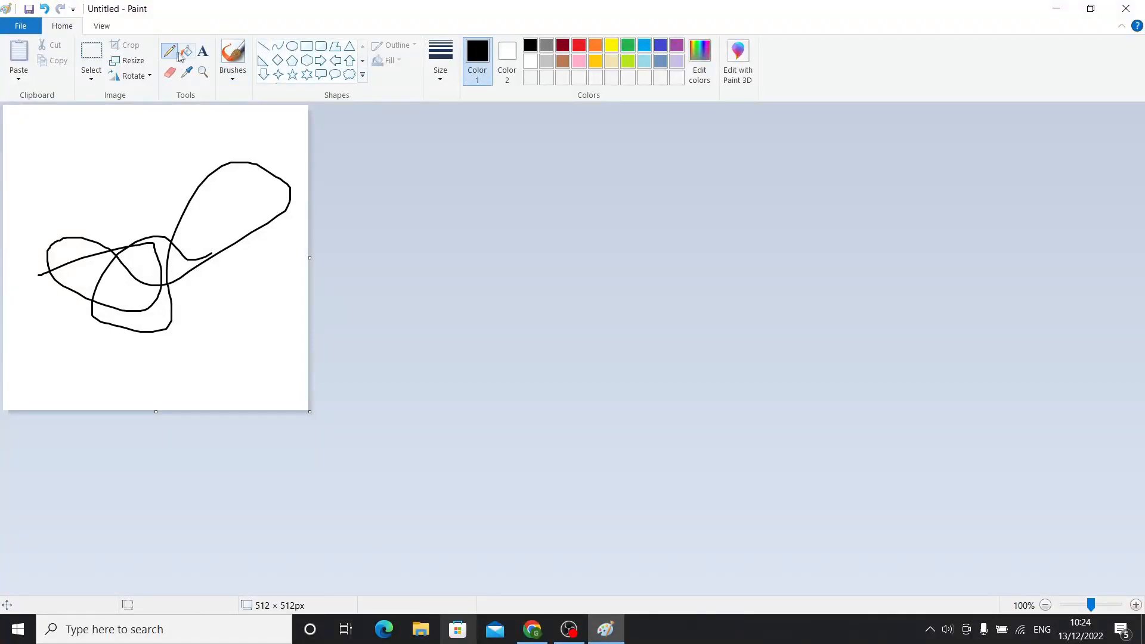
- Fill the scribble's loops with orange and save the picture
left_click(126, 272)
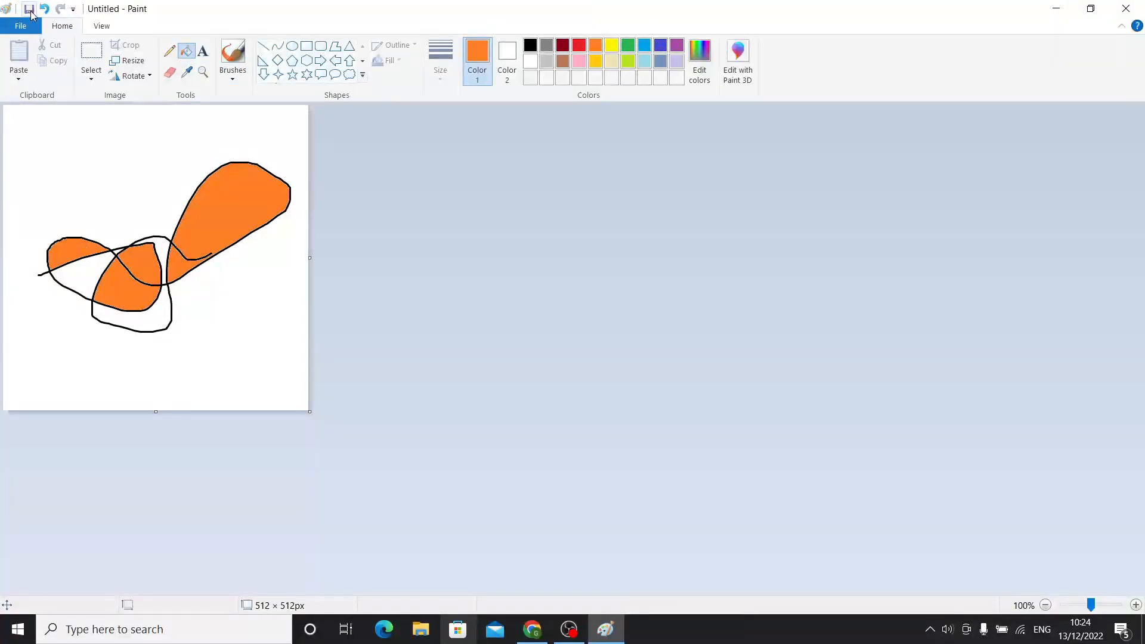
mouse_move(29, 8)
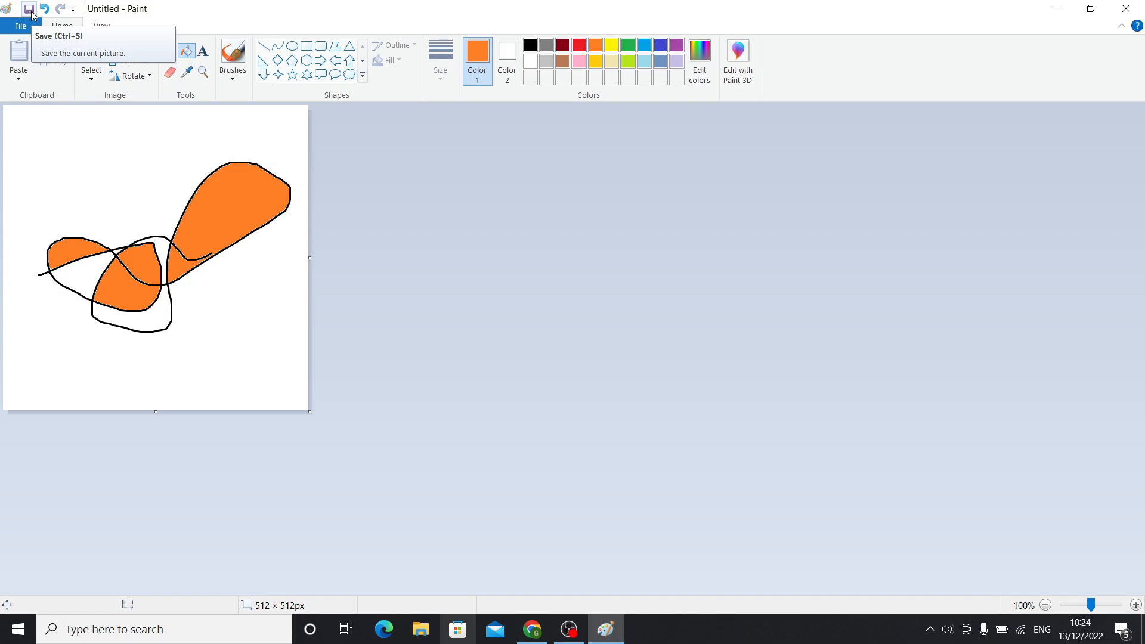
left_click(532, 628)
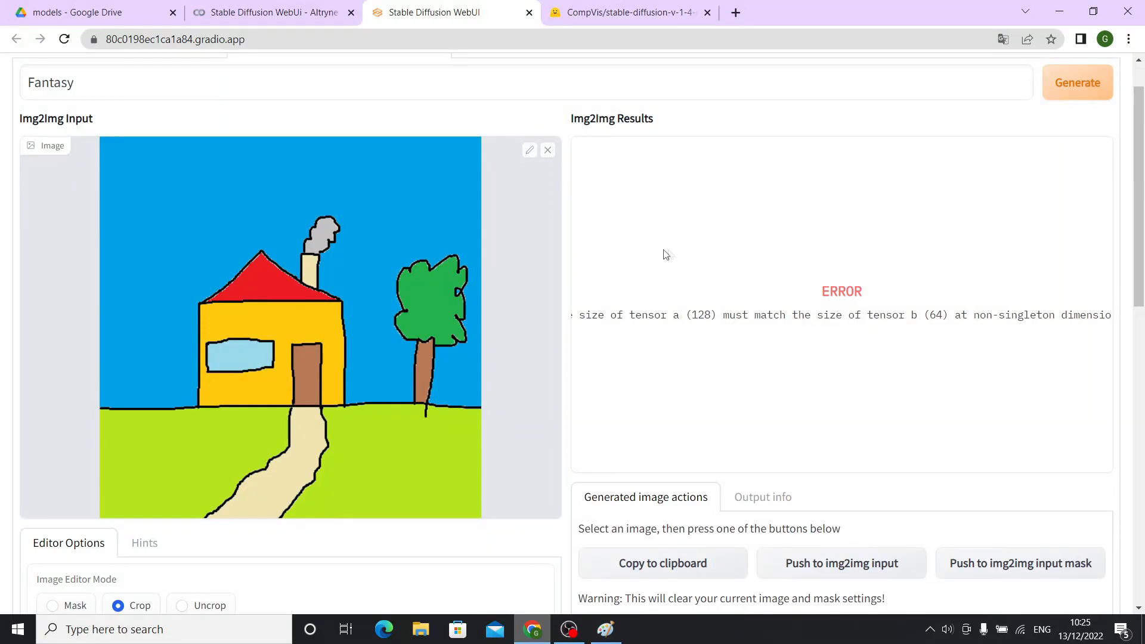
mouse_move(559, 273)
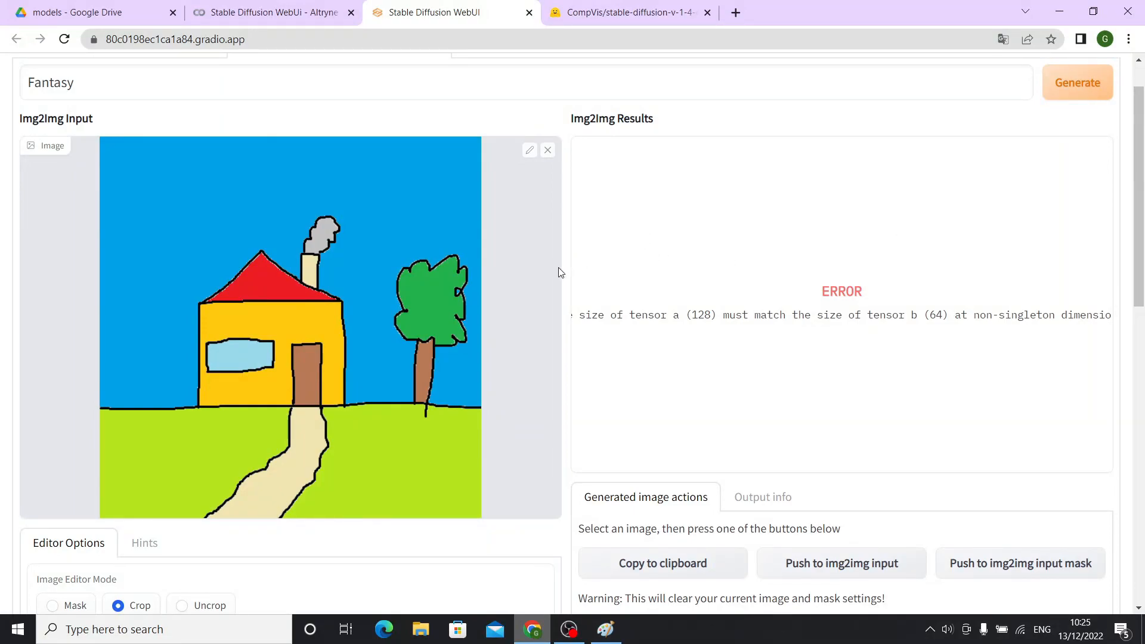
mouse_move(487, 295)
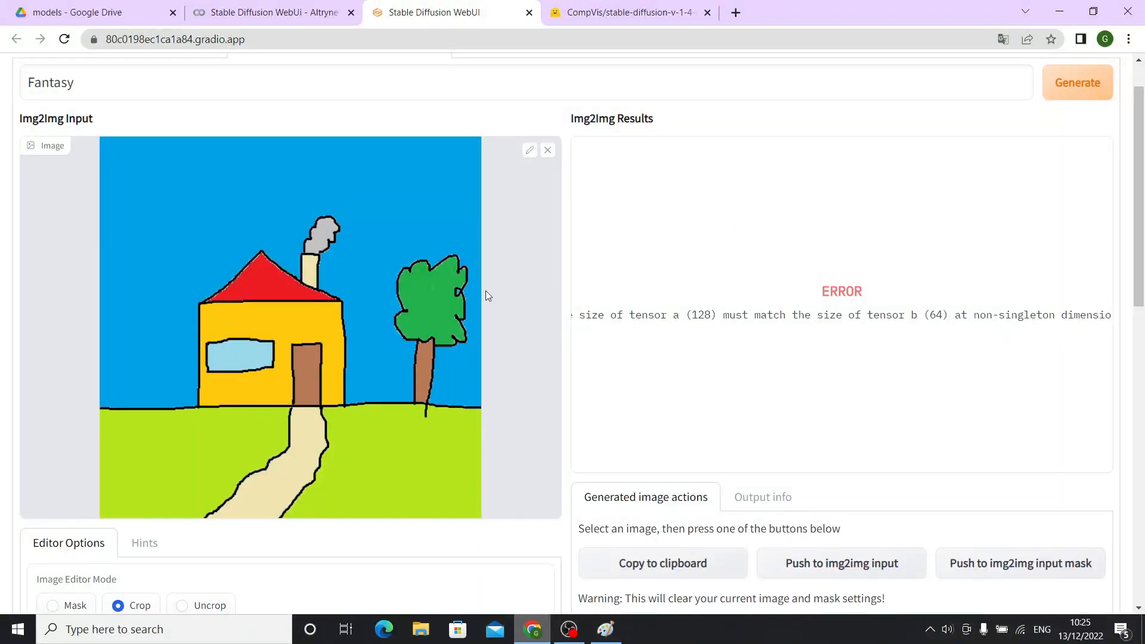
- Extend the prompt to 'Fantasy castle with fire' and generate from the house drawing
type("ca")
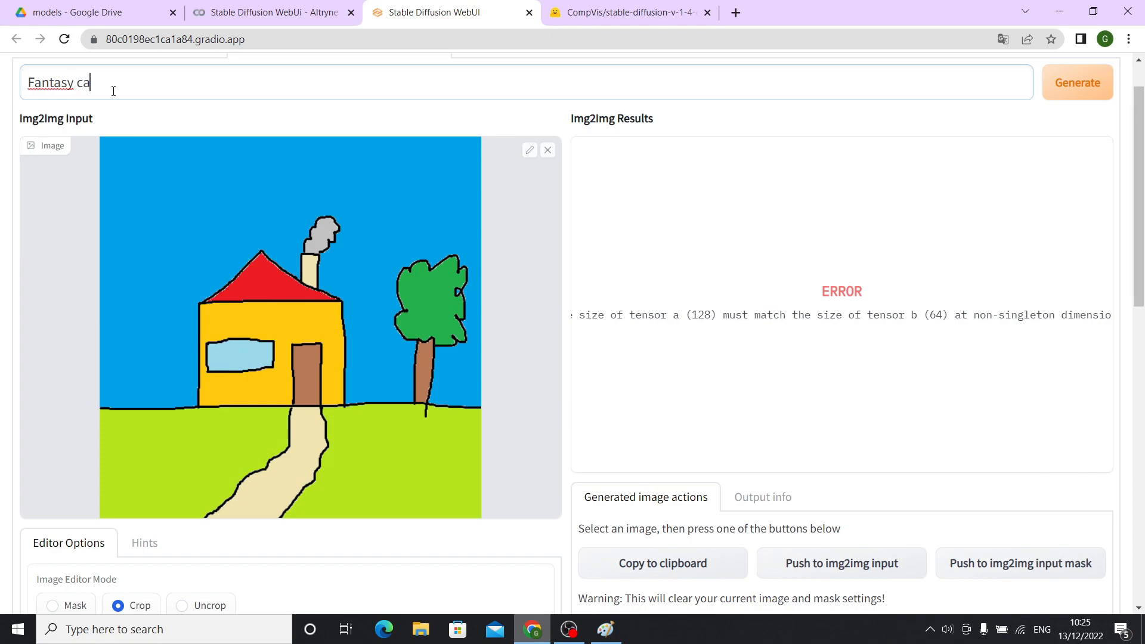
type("stle with")
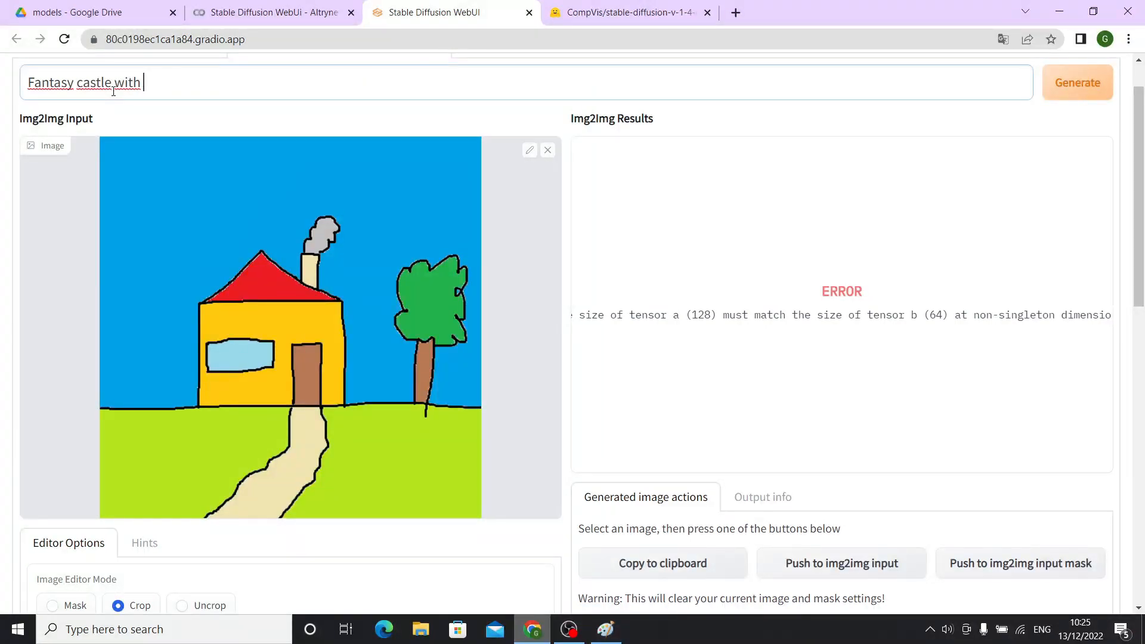
type("fire")
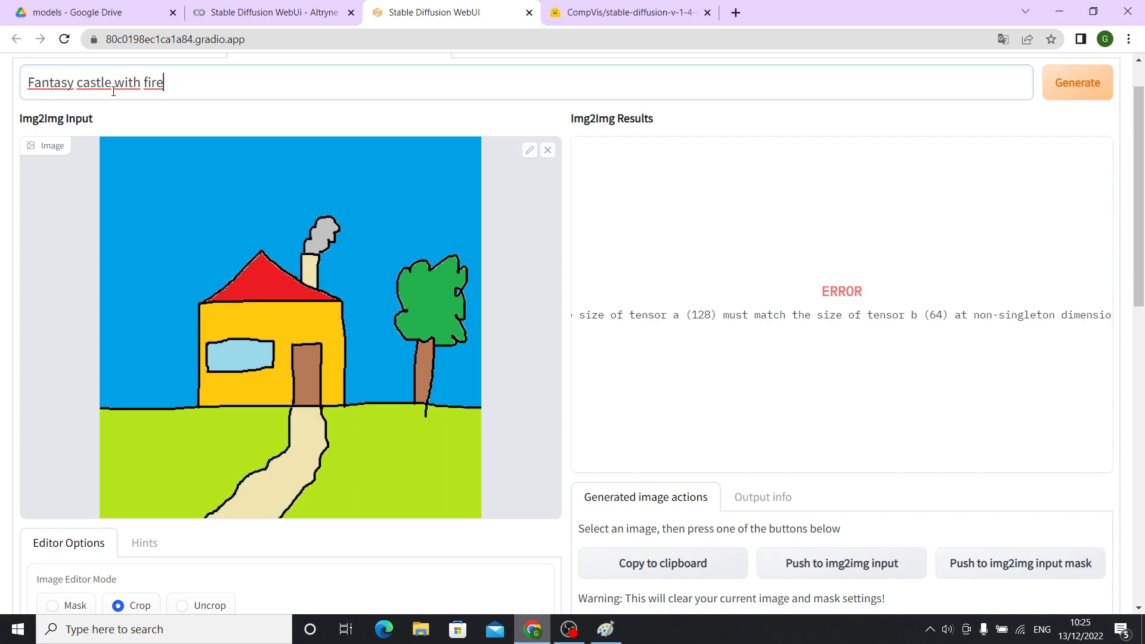
left_click(1077, 82)
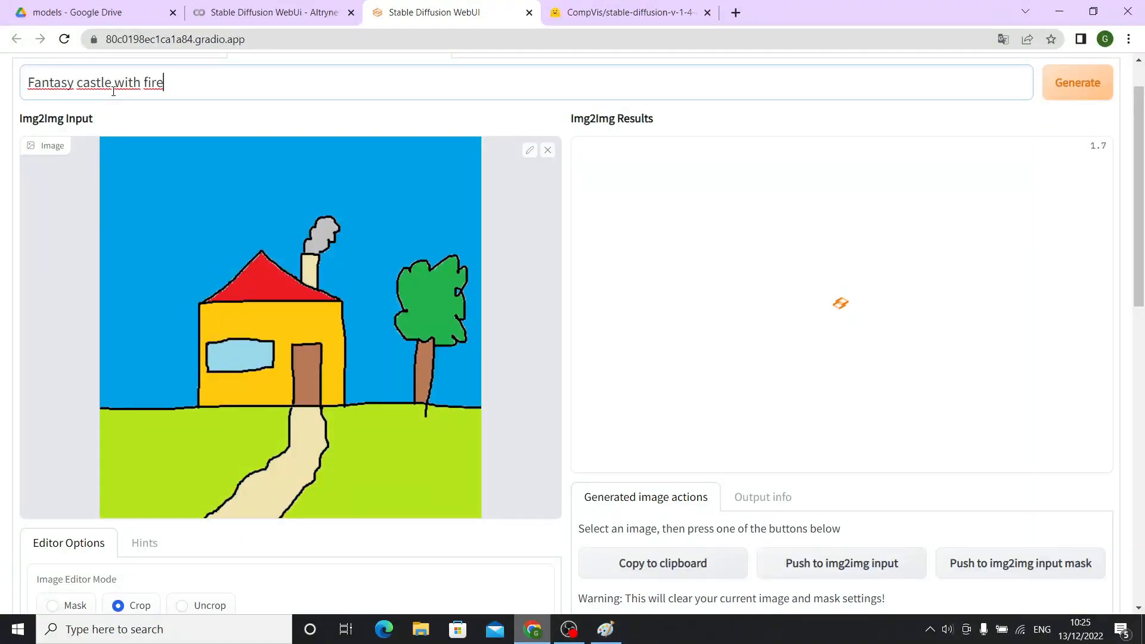
mouse_move(118, 166)
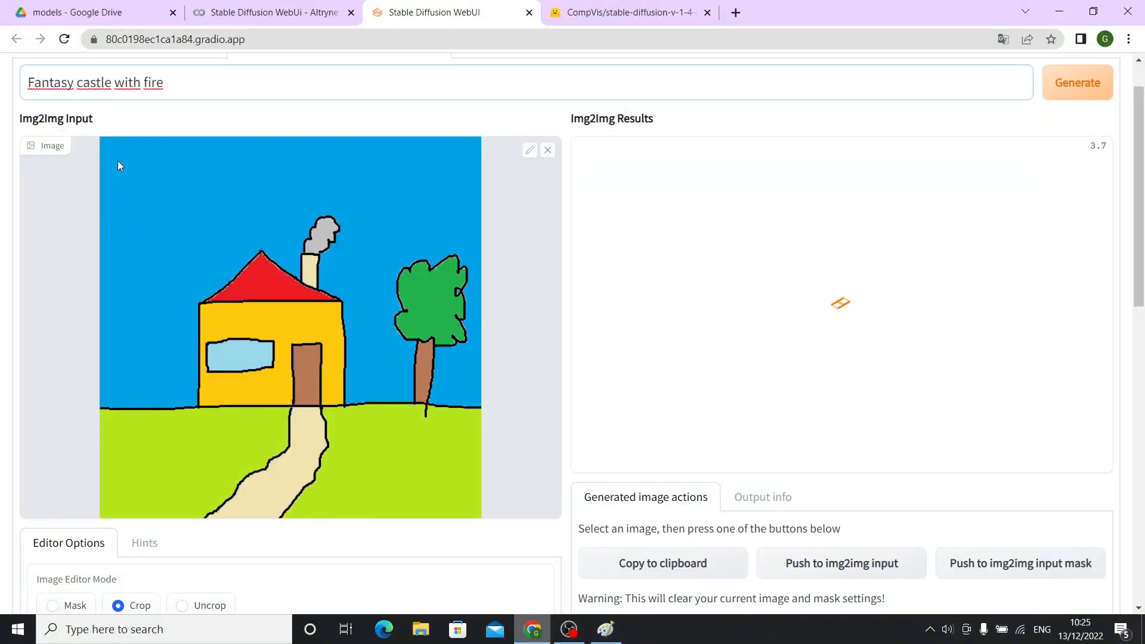
scroll("down", 3)
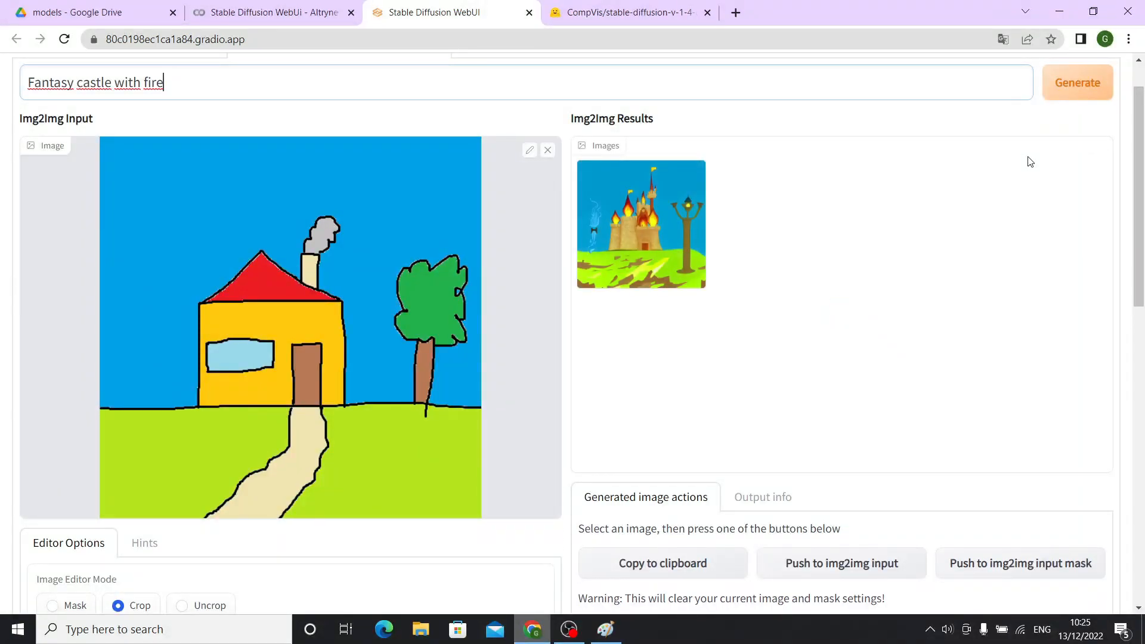
- Enlarge the burning castle result, then generate another variation from the same prompt
left_click(640, 224)
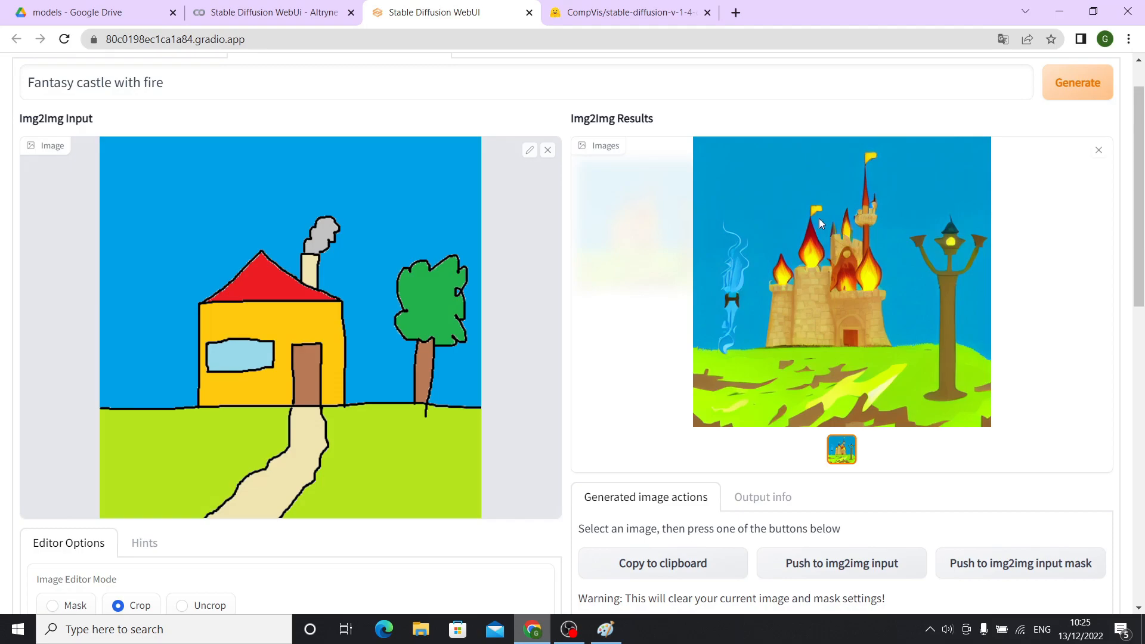
mouse_move(436, 301)
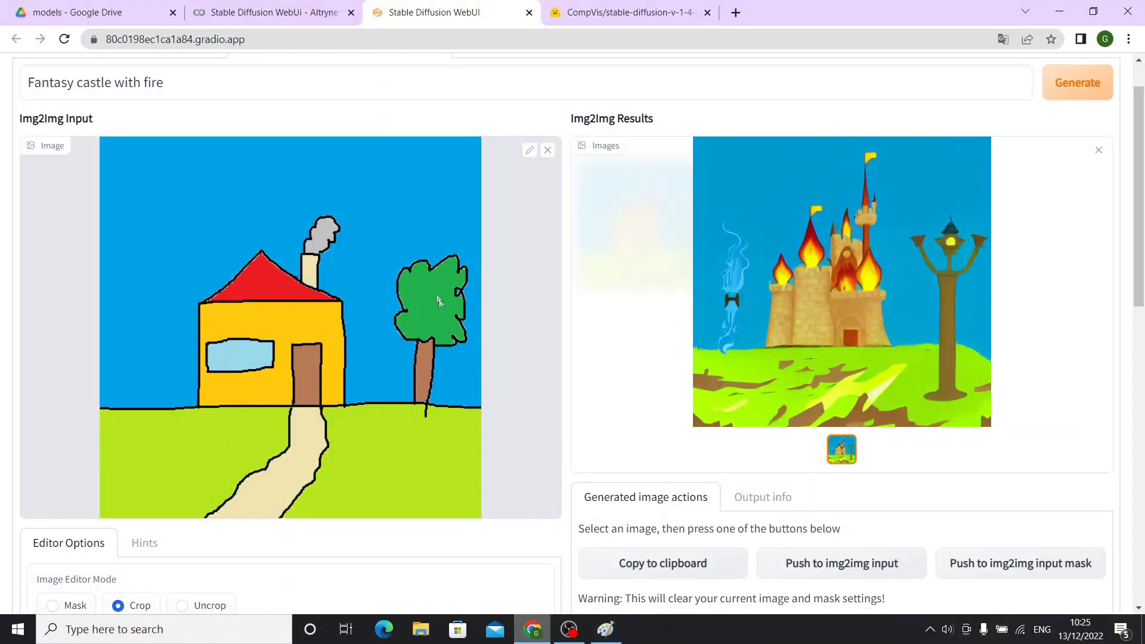
mouse_move(1077, 81)
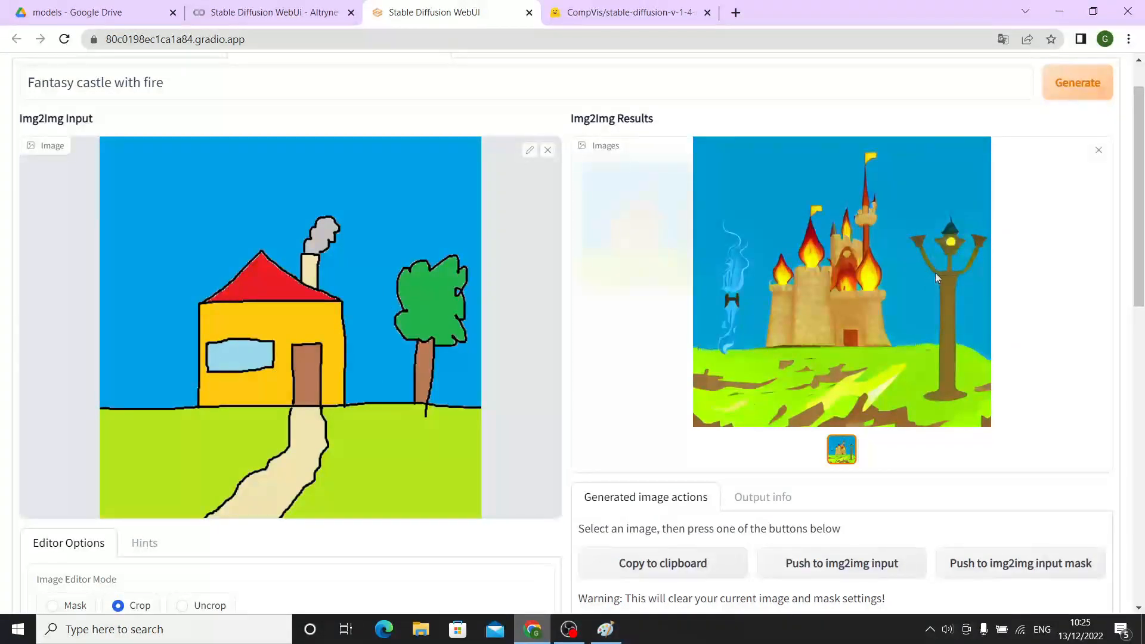
left_click(1075, 82)
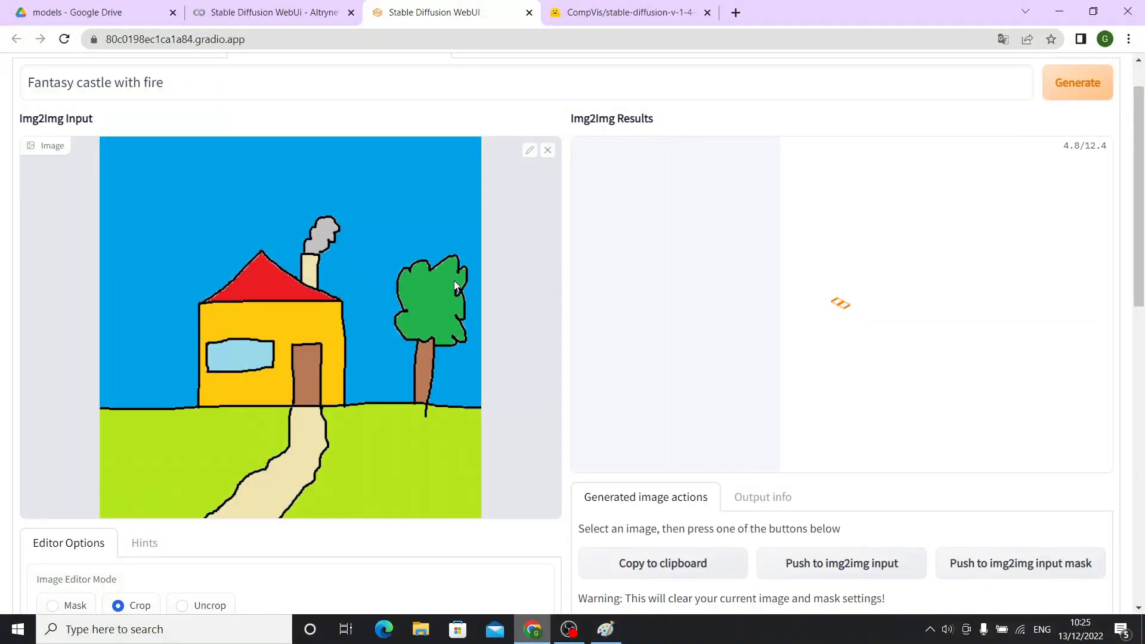
- Scroll to the finished pink fantasy castle with a winding path and tree
scroll("up", 3)
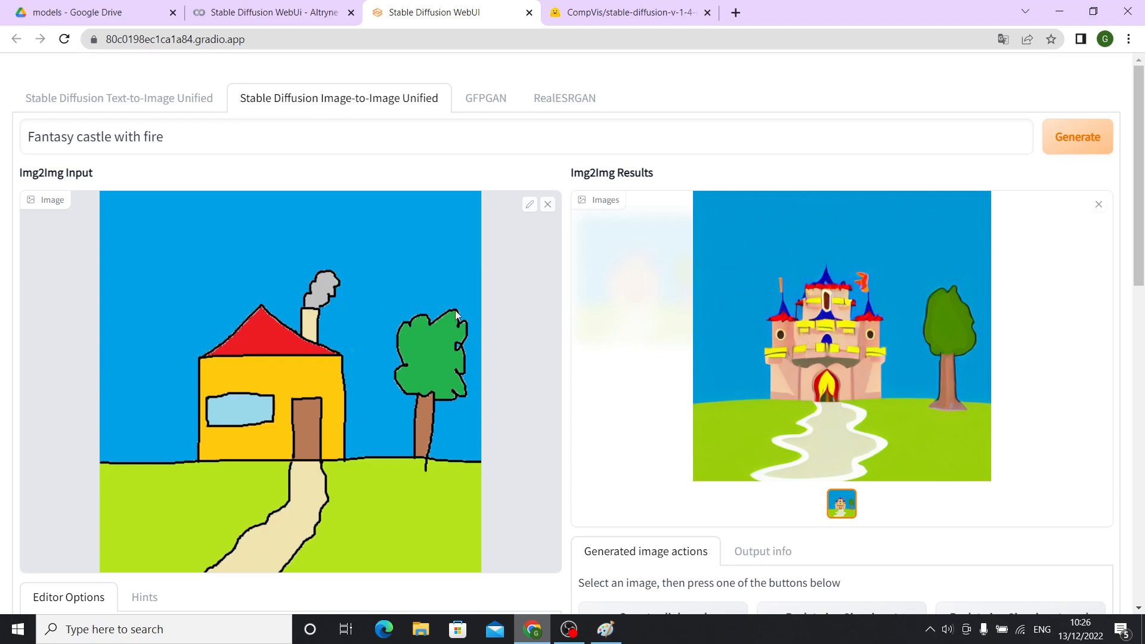
mouse_move(655, 446)
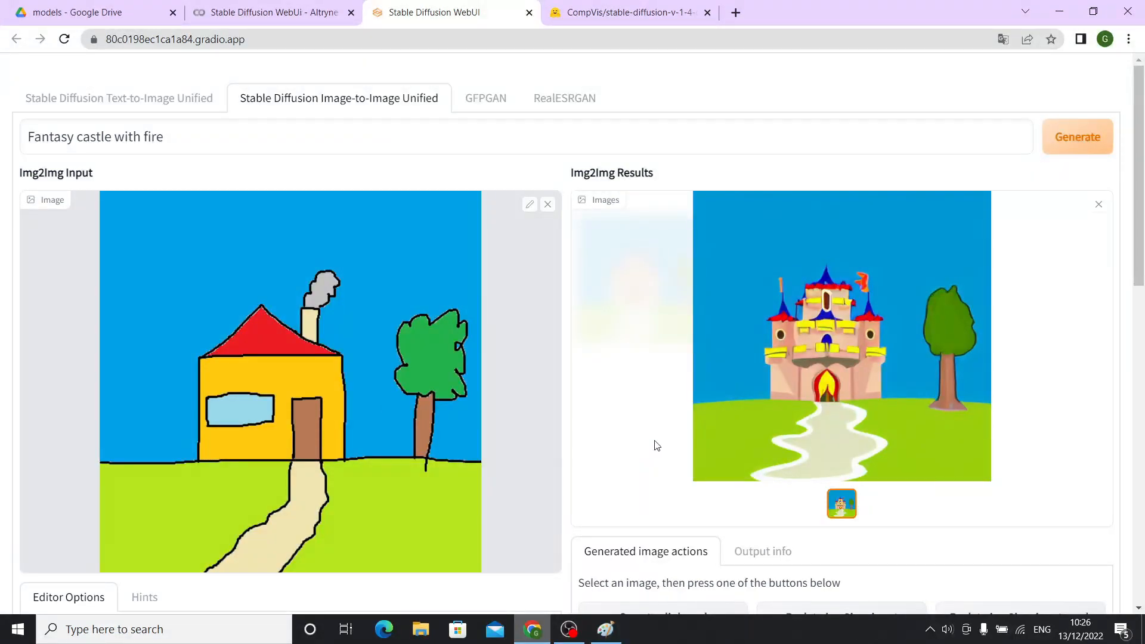